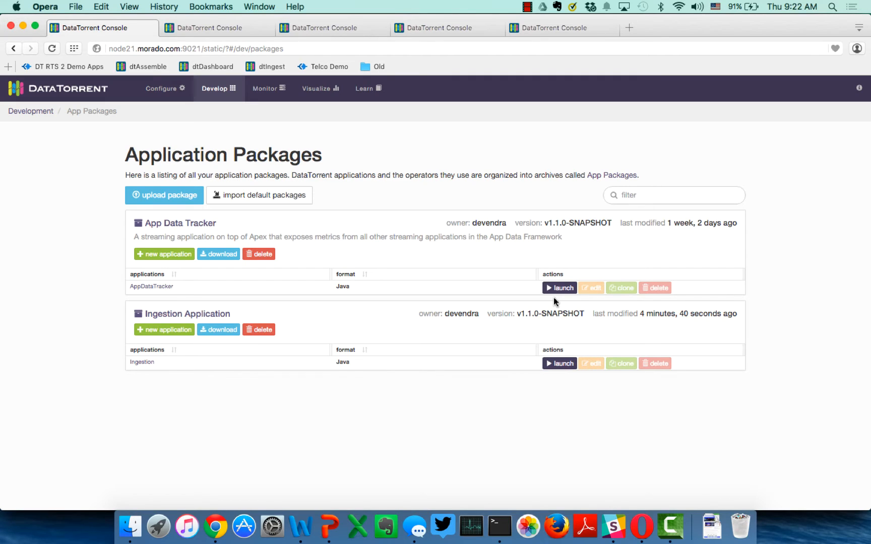
{"action": "mouse_move", "coordinate": [268, 218]}
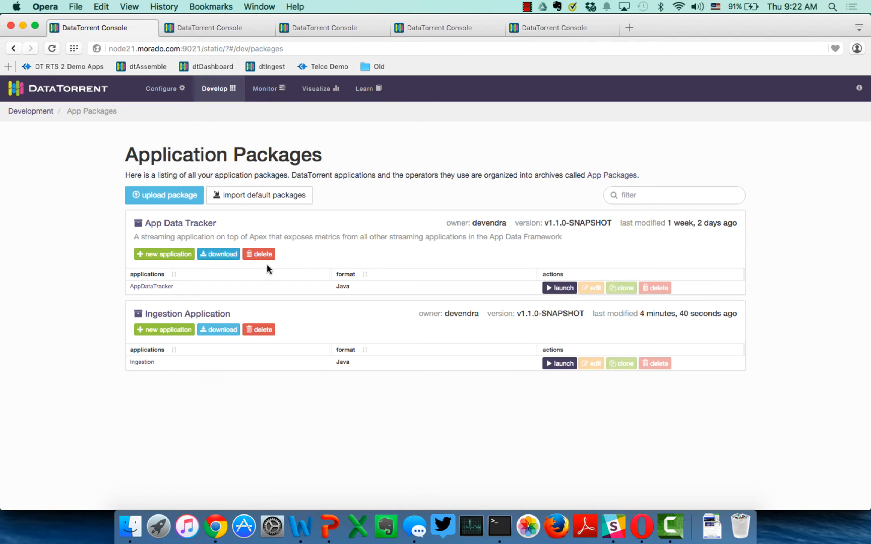
{"action": "mouse_move", "coordinate": [272, 233]}
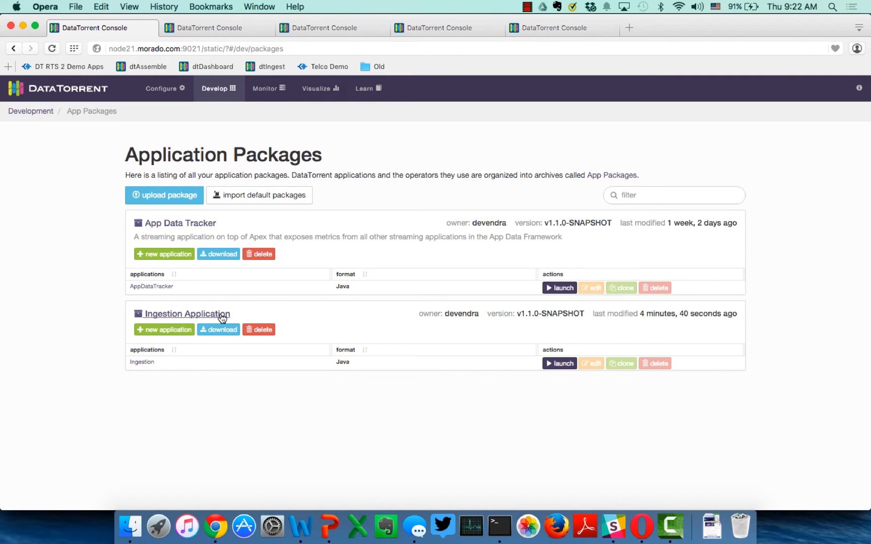
{"action": "mouse_move", "coordinate": [259, 330]}
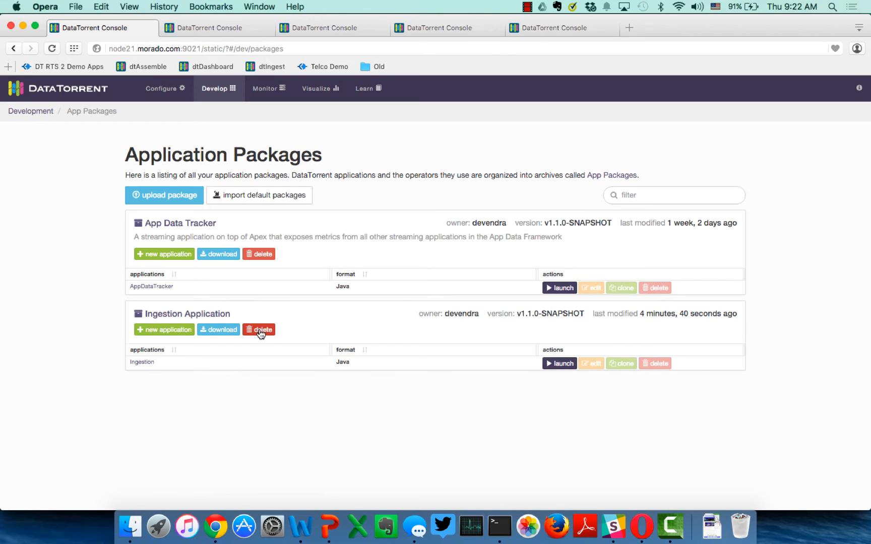
{"action": "mouse_move", "coordinate": [434, 331]}
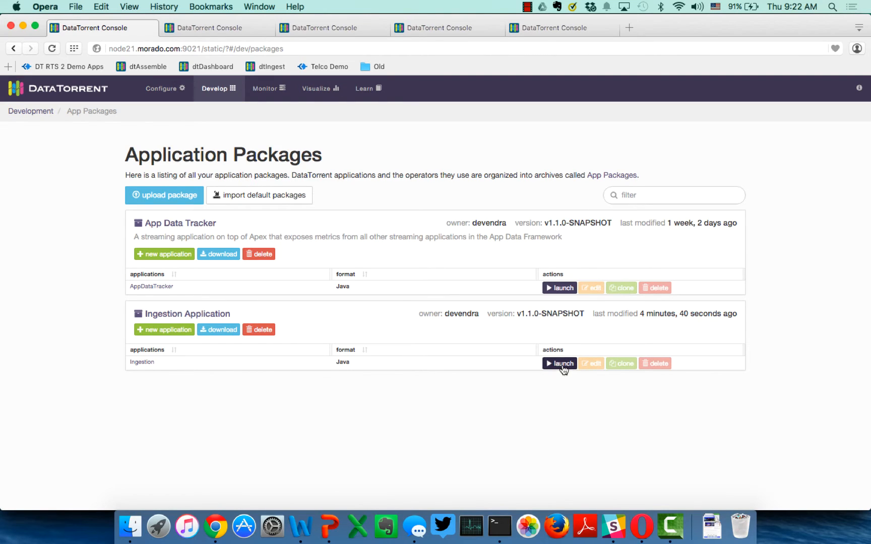
Open the Launch Ingestion dialog and scroll through its full configuration form
{"action": "left_click", "coordinate": [560, 364]}
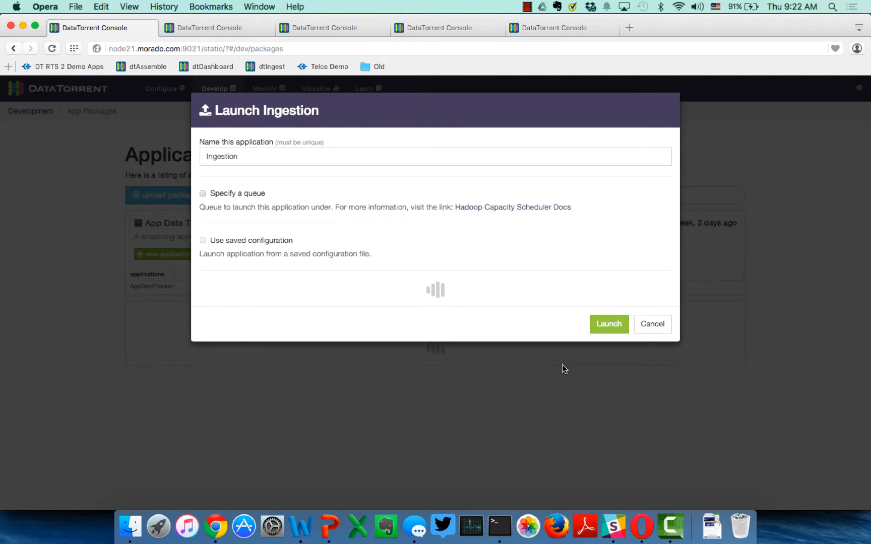
{"action": "mouse_move", "coordinate": [481, 345]}
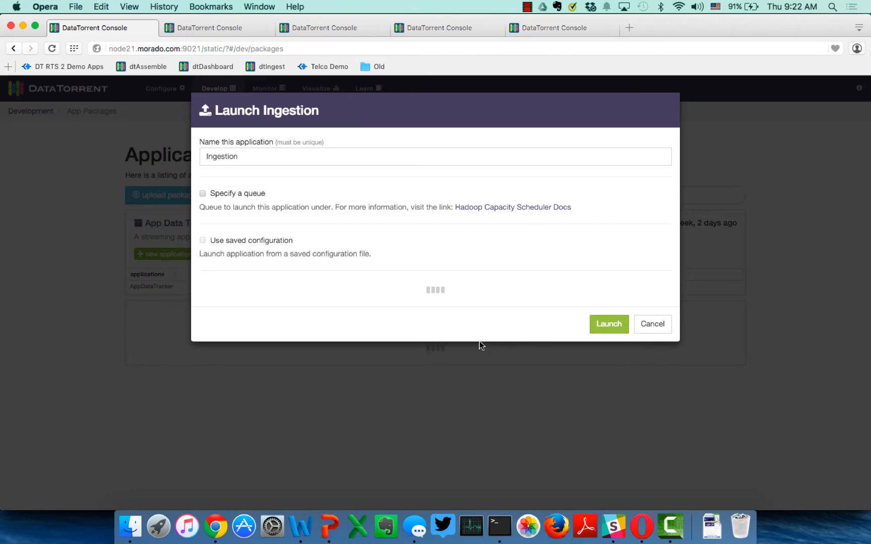
{"action": "mouse_move", "coordinate": [387, 296]}
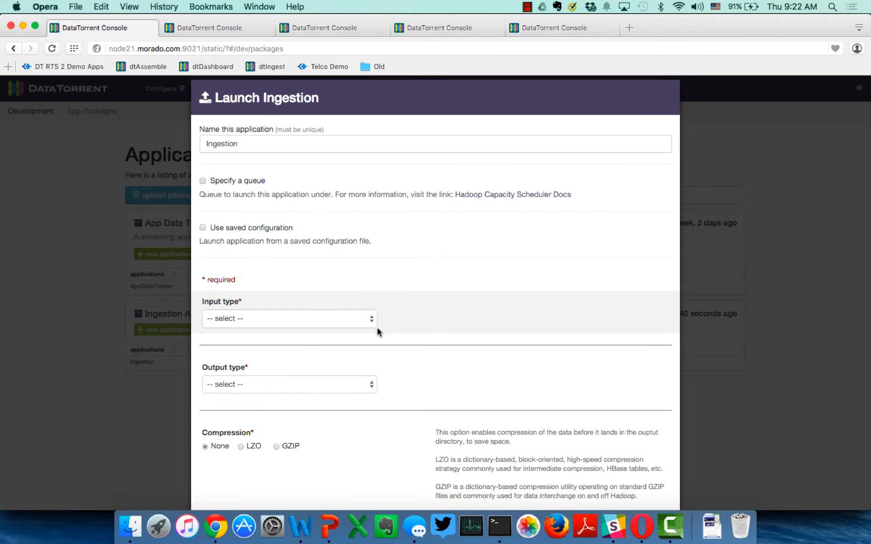
{"action": "scroll", "scroll_direction": "down", "scroll_amount": 3}
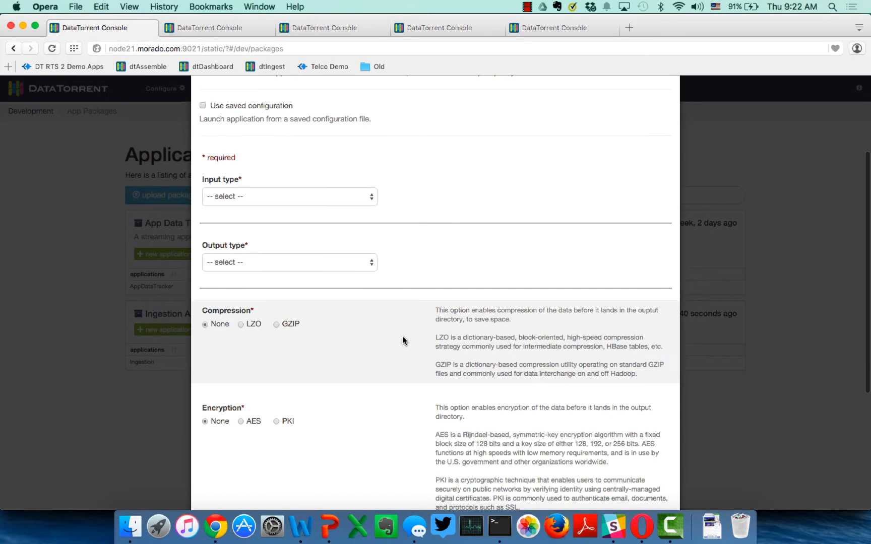
{"action": "scroll", "scroll_direction": "down", "scroll_amount": 3}
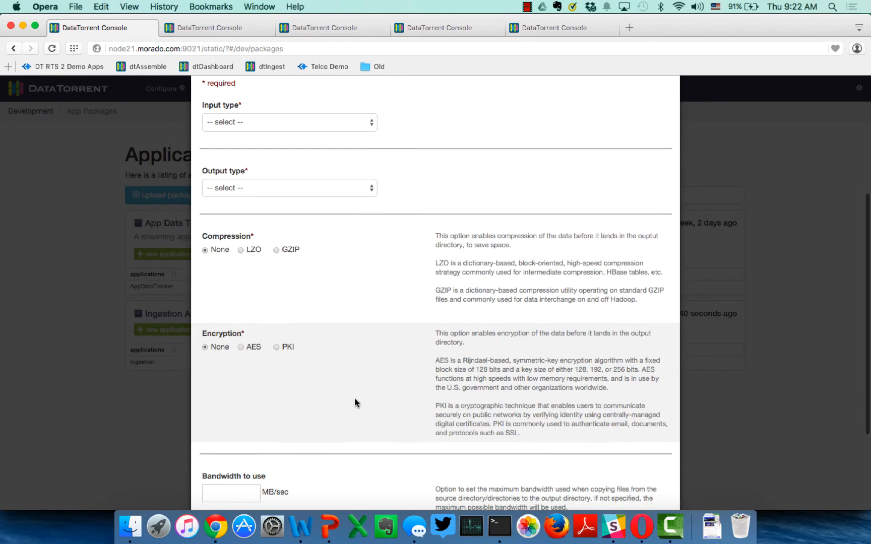
{"action": "mouse_move", "coordinate": [345, 377]}
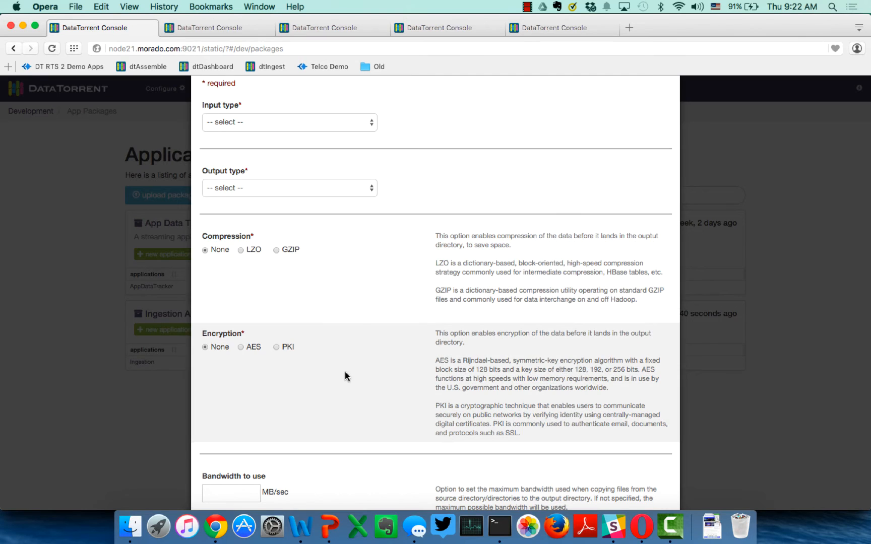
{"action": "scroll", "scroll_direction": "down", "scroll_amount": 3}
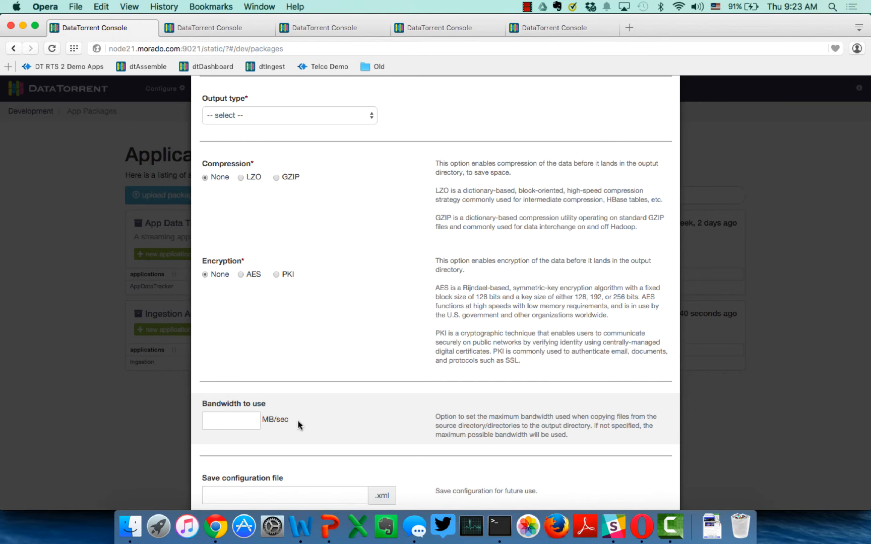
{"action": "scroll", "scroll_direction": "up", "scroll_amount": 3}
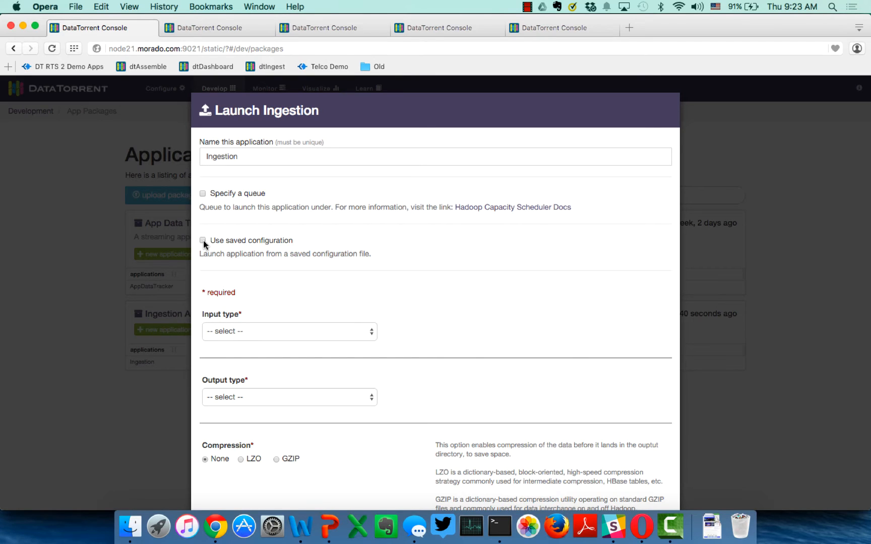
Load saved configuration hdfs_to_hdfs_5_files.xml and review the filled HDFS input and output fields
{"action": "left_click", "coordinate": [202, 241]}
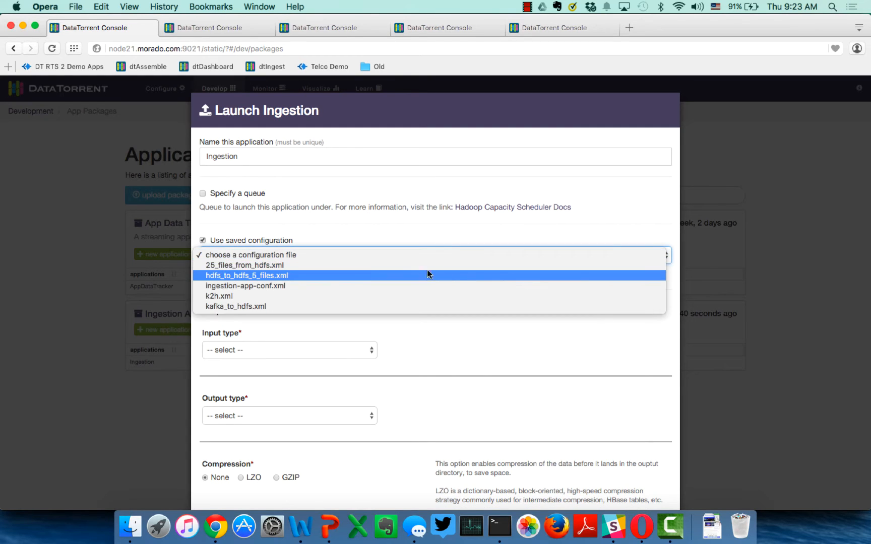
{"action": "mouse_move", "coordinate": [414, 278]}
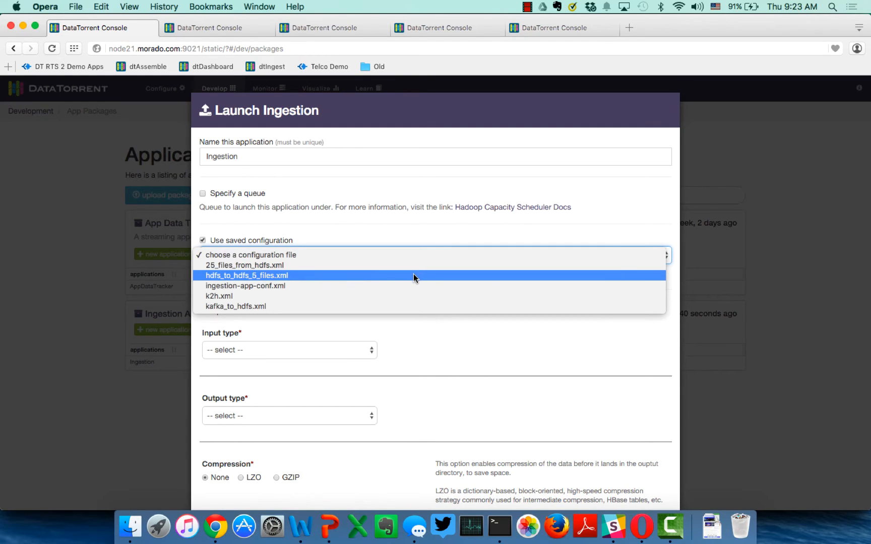
{"action": "left_click", "coordinate": [247, 276]}
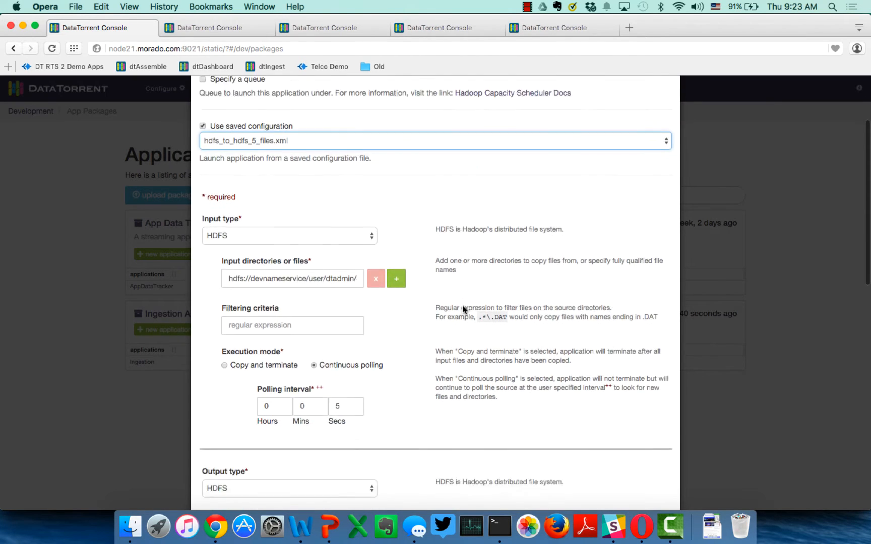
{"action": "scroll", "scroll_direction": "down", "scroll_amount": 3}
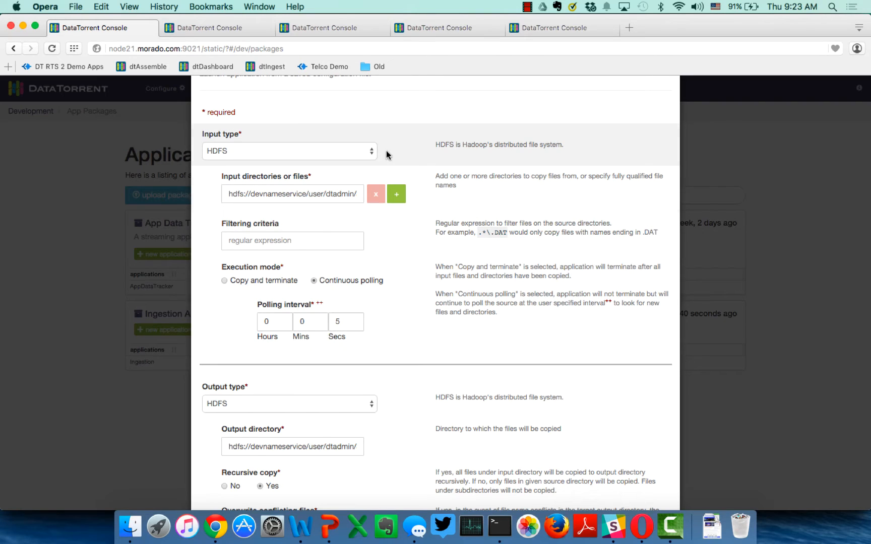
{"action": "mouse_move", "coordinate": [361, 235]}
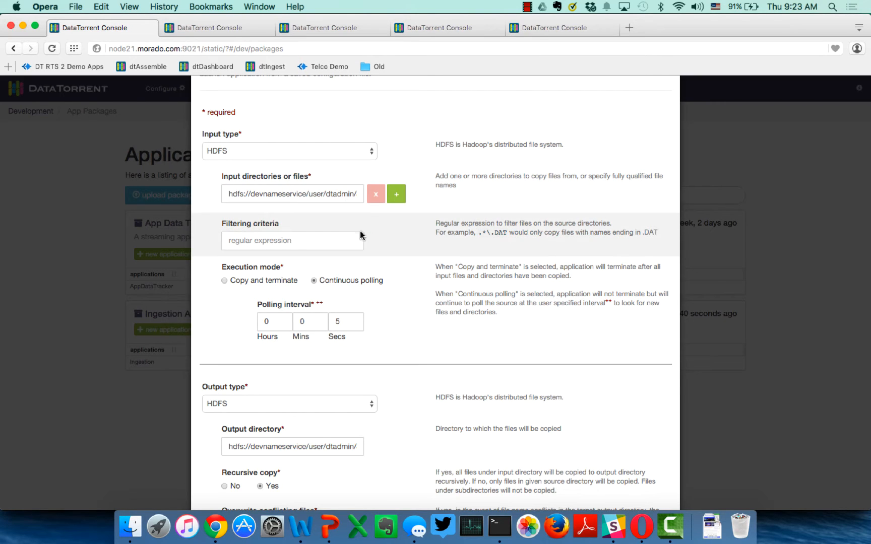
{"action": "scroll", "scroll_direction": "down", "scroll_amount": 3}
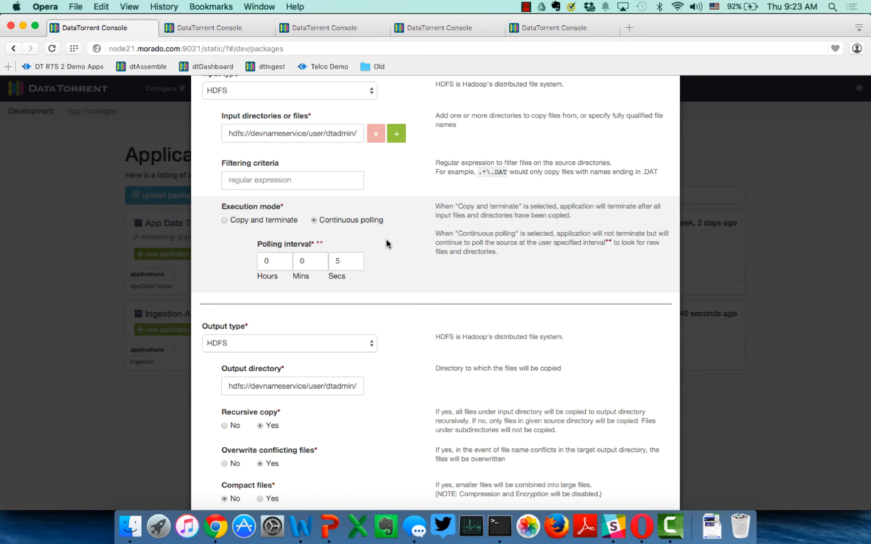
{"action": "mouse_move", "coordinate": [360, 282]}
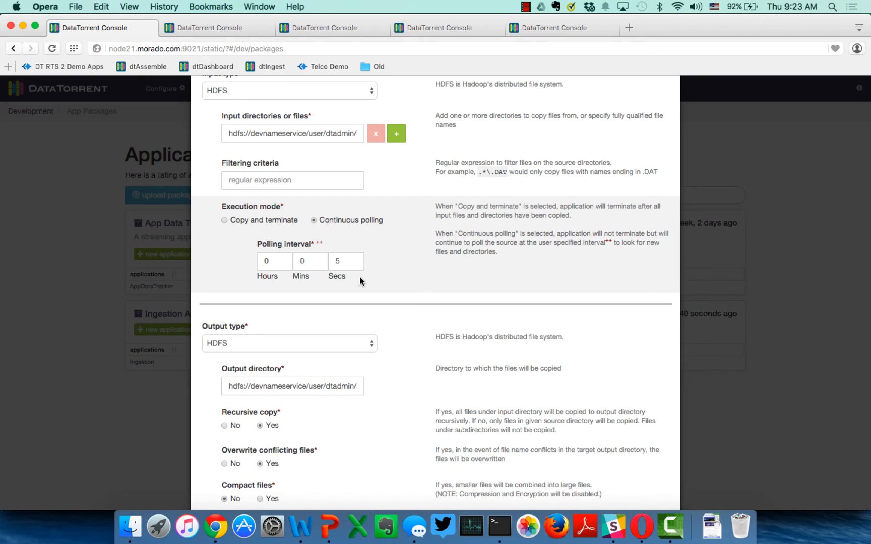
{"action": "mouse_move", "coordinate": [385, 272]}
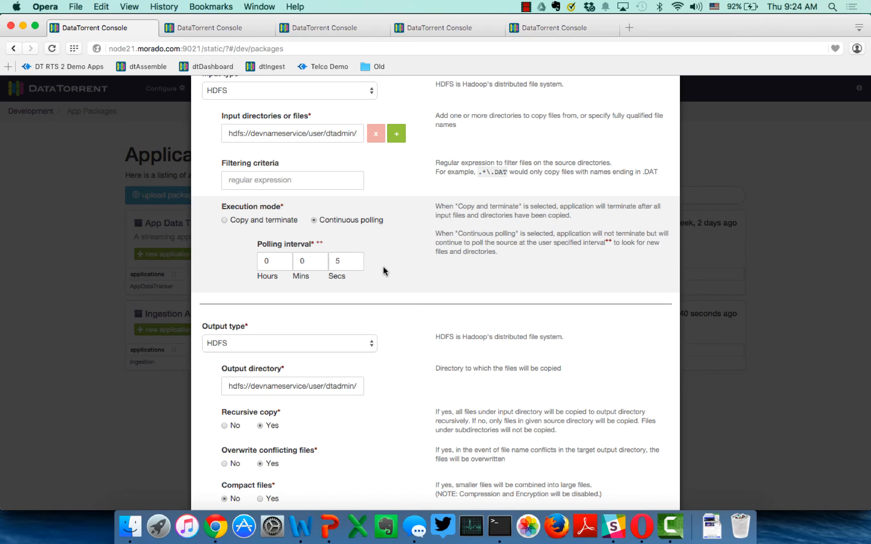
{"action": "scroll", "scroll_direction": "down", "scroll_amount": 3}
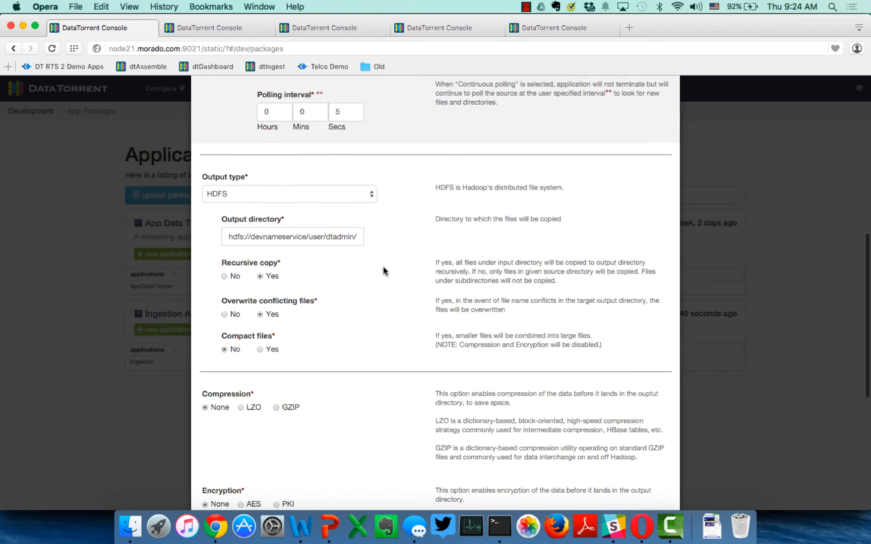
{"action": "mouse_move", "coordinate": [388, 214]}
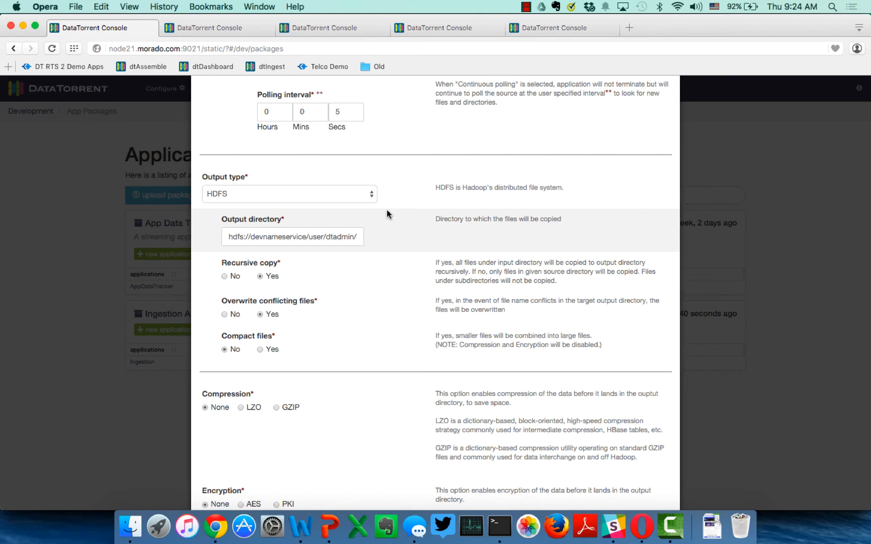
{"action": "mouse_move", "coordinate": [376, 249]}
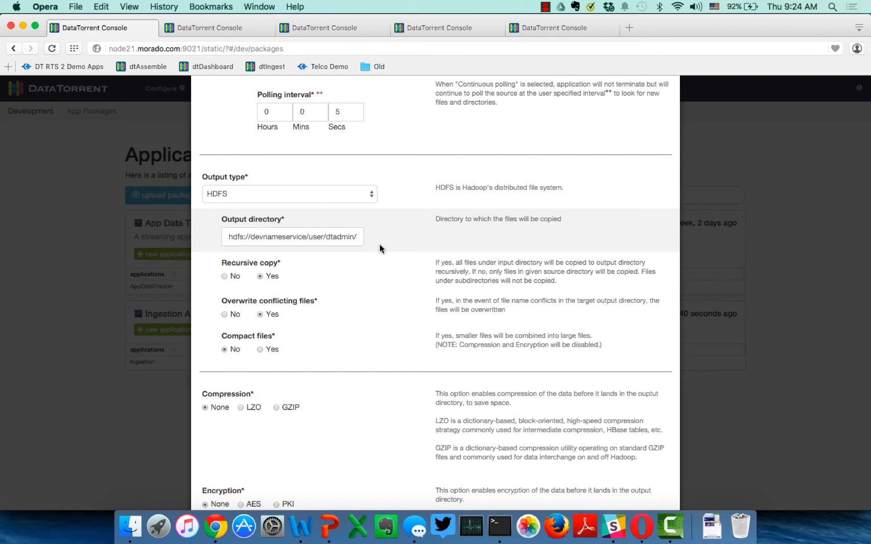
{"action": "scroll", "scroll_direction": "down", "scroll_amount": 3}
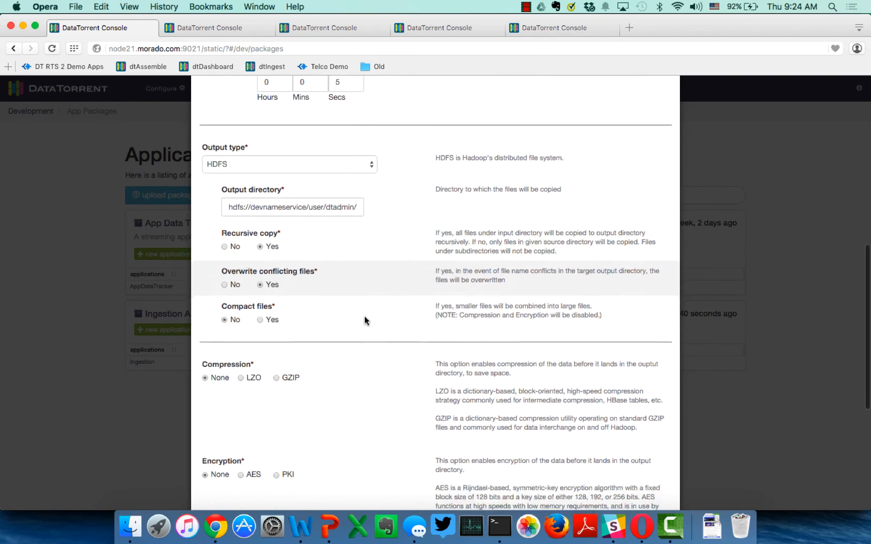
{"action": "mouse_move", "coordinate": [357, 288]}
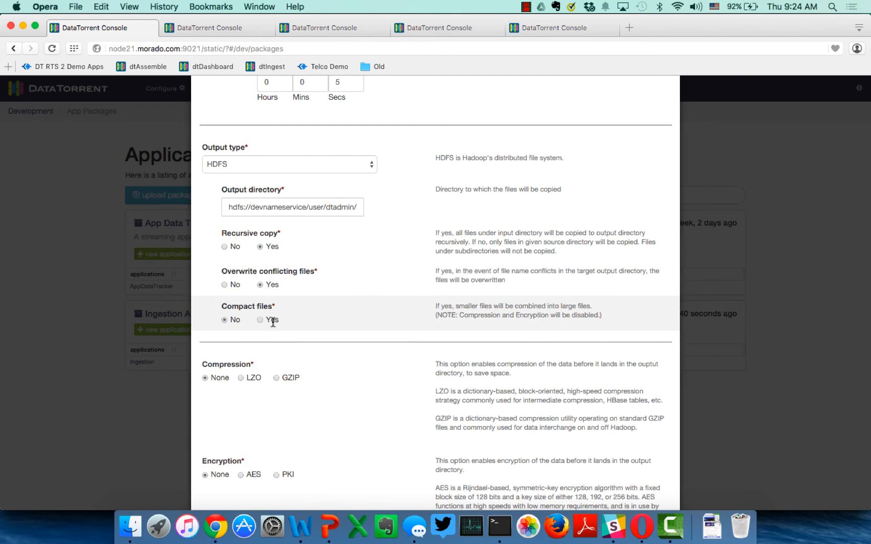
{"action": "left_click", "coordinate": [260, 320]}
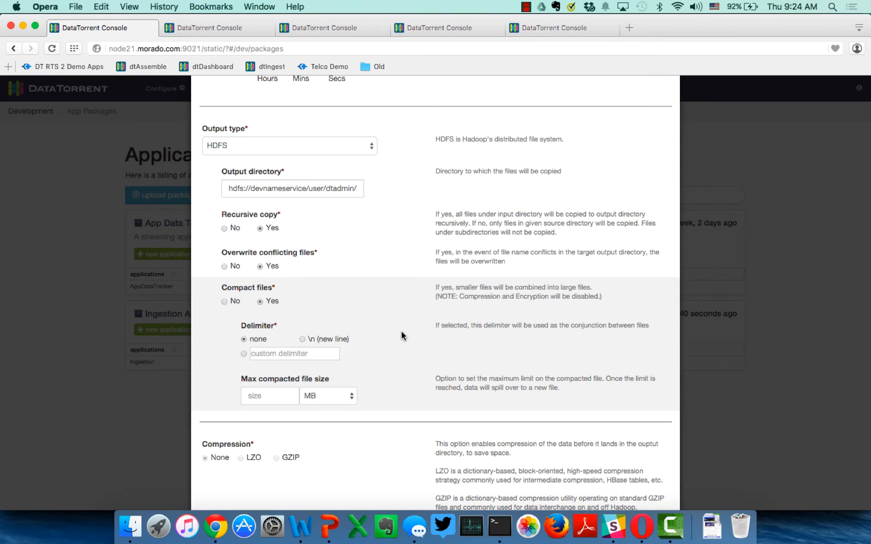
{"action": "scroll", "scroll_direction": "down", "scroll_amount": 3}
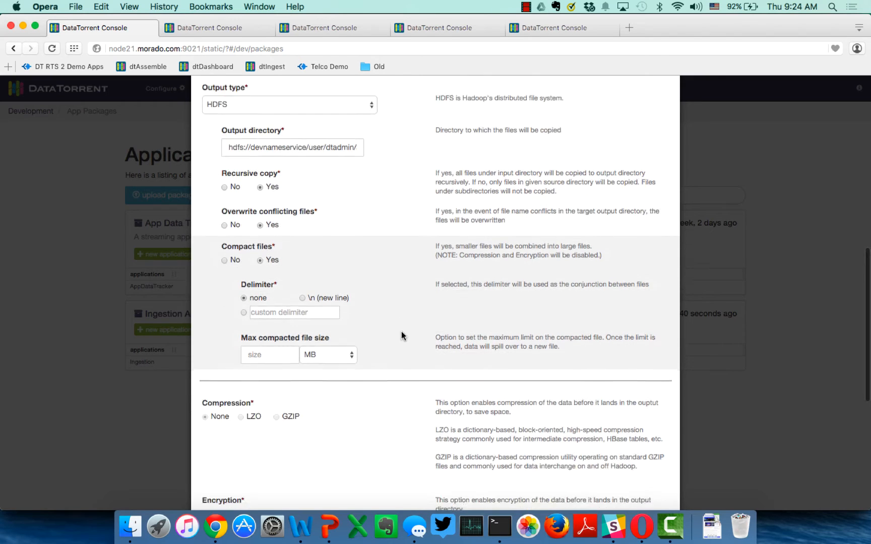
{"action": "scroll", "scroll_direction": "down", "scroll_amount": 3}
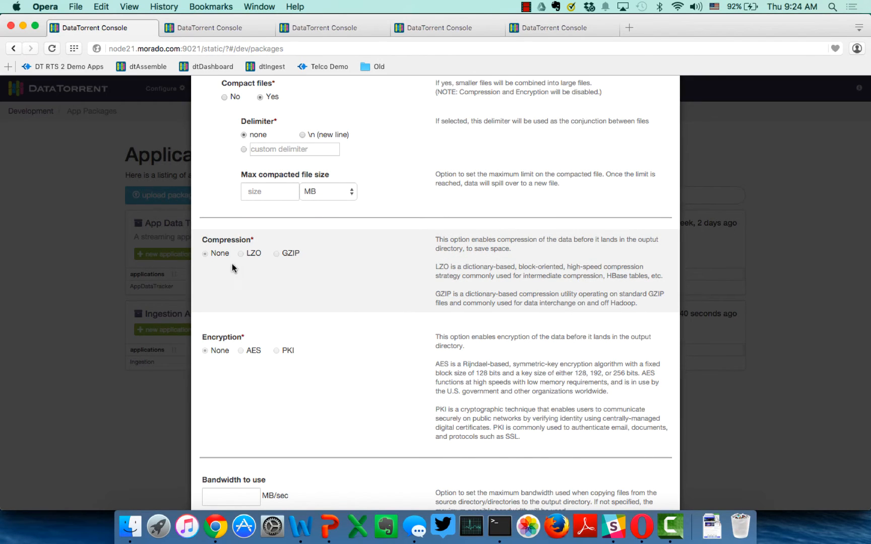
{"action": "mouse_move", "coordinate": [315, 294]}
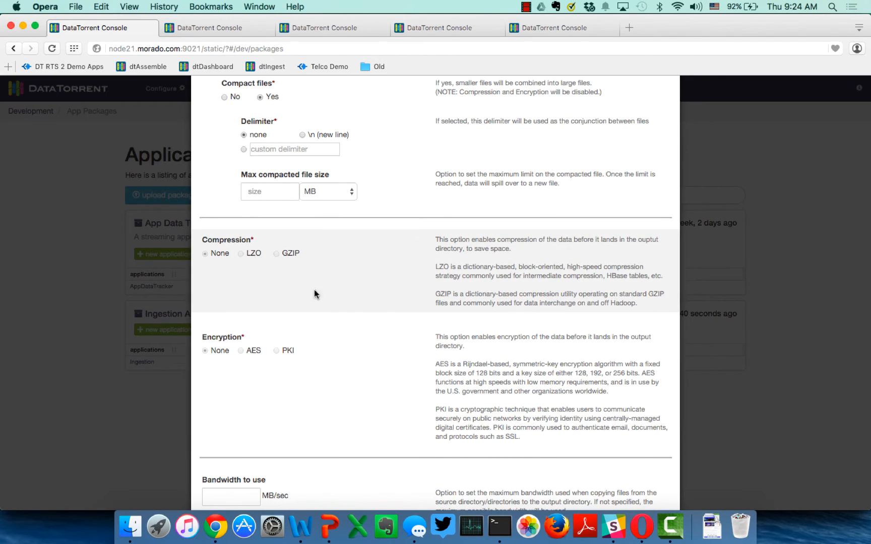
{"action": "scroll", "scroll_direction": "down", "scroll_amount": 3}
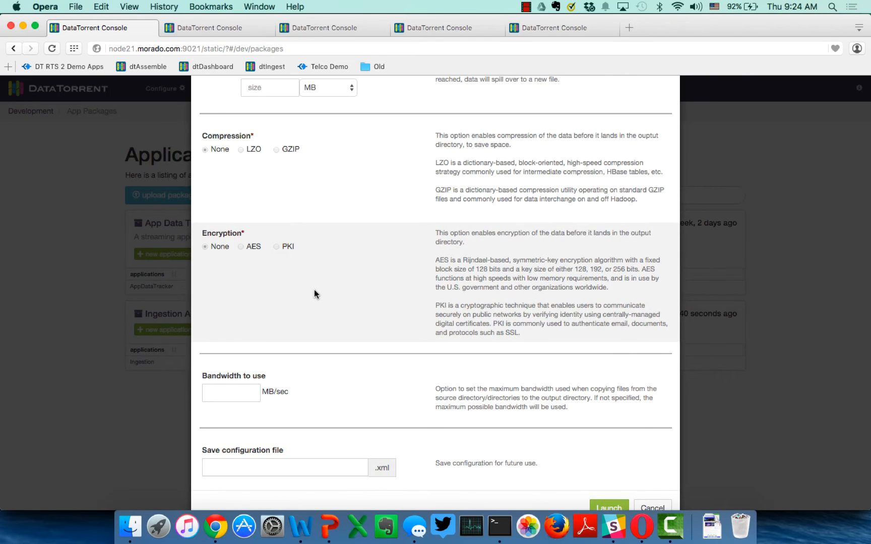
{"action": "scroll", "scroll_direction": "down", "scroll_amount": 3}
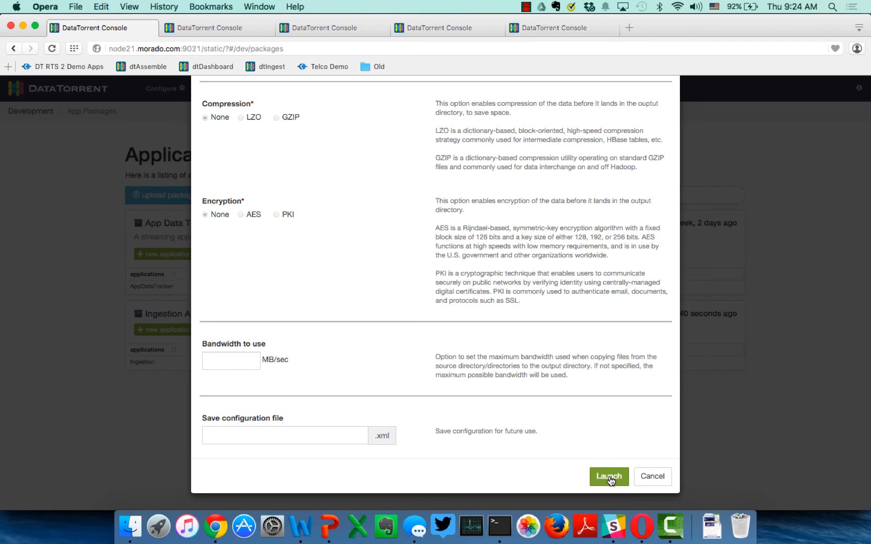
{"action": "mouse_move", "coordinate": [583, 424]}
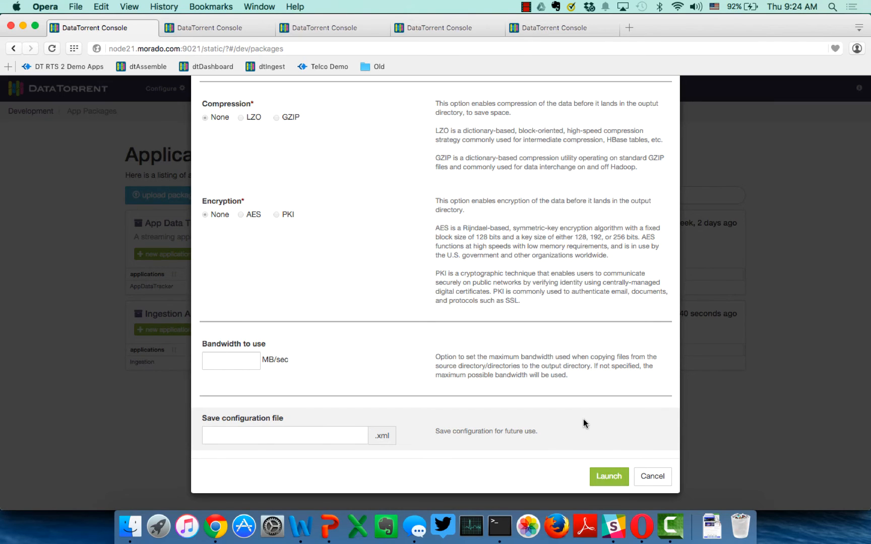
{"action": "mouse_move", "coordinate": [578, 406]}
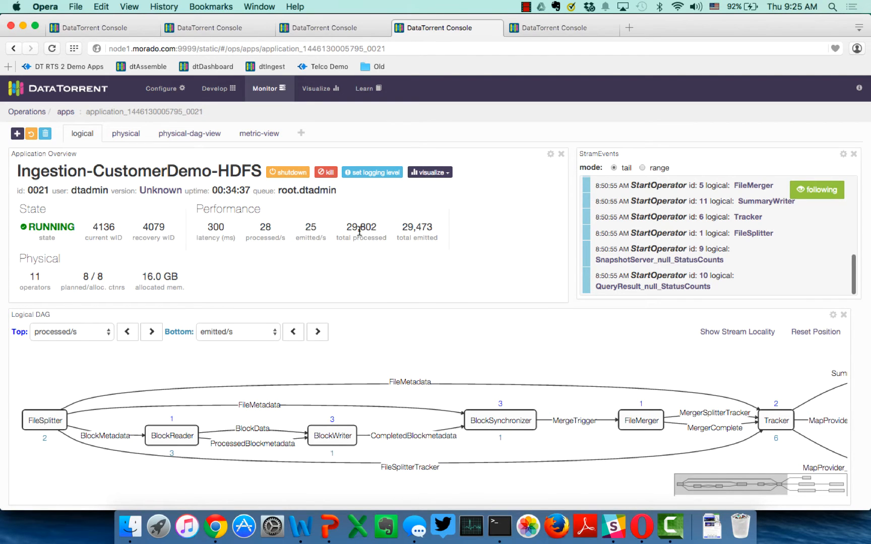
Scroll the Ingestion-CustomerDemo-HDFS overview to view its Logical DAG widget
{"action": "scroll", "scroll_direction": "down", "scroll_amount": 3}
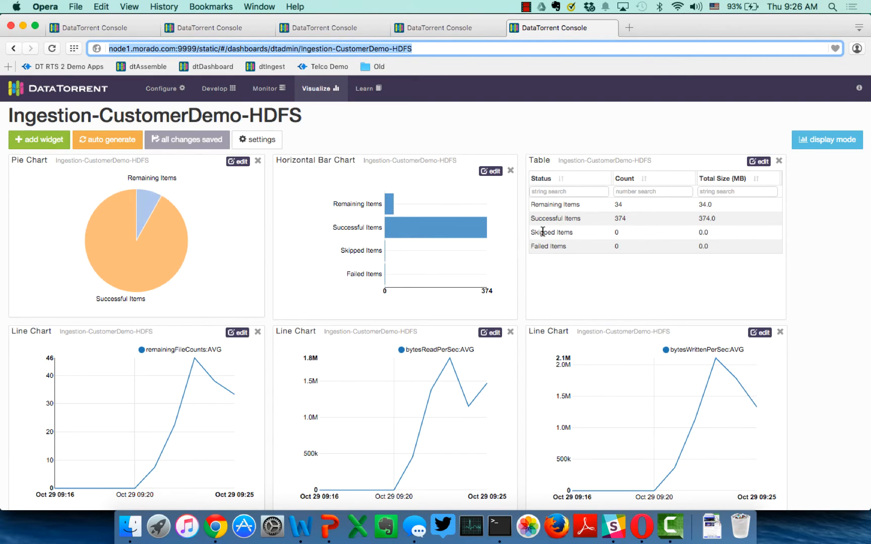
{"action": "mouse_move", "coordinate": [434, 228]}
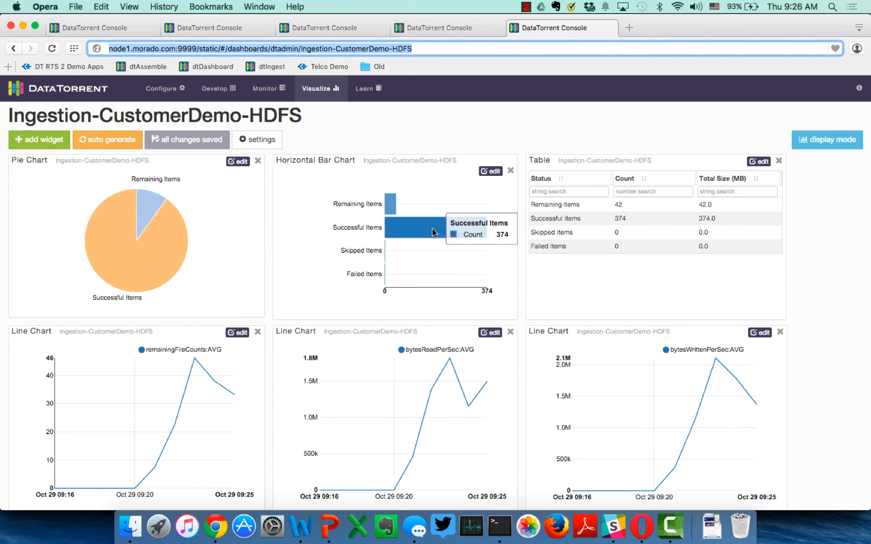
{"action": "mouse_move", "coordinate": [294, 139]}
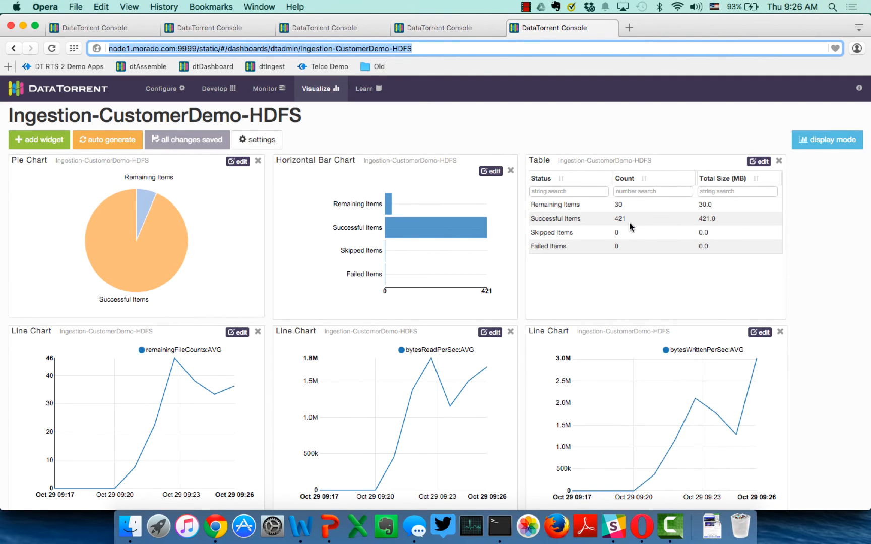
Scroll through the dashboard's pie, bar, line chart and file table widgets
{"action": "scroll", "scroll_direction": "down", "scroll_amount": 3}
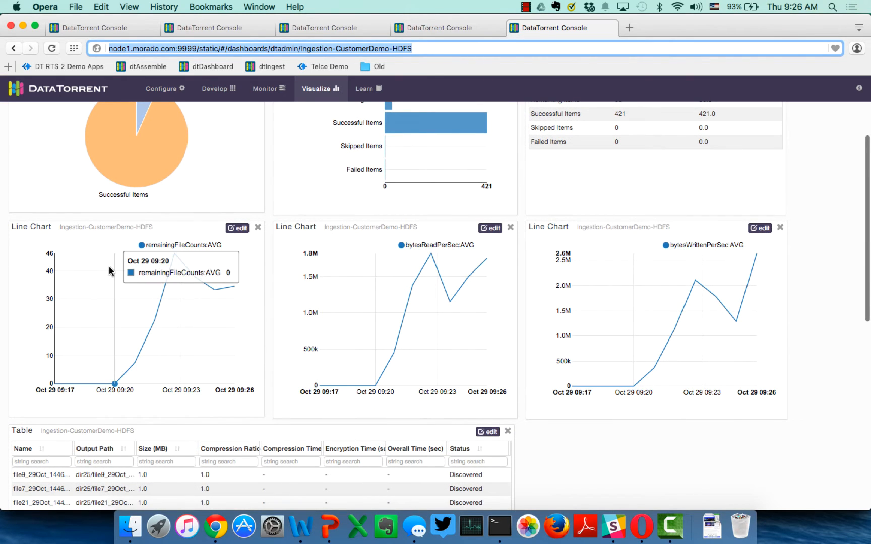
{"action": "mouse_move", "coordinate": [396, 255]}
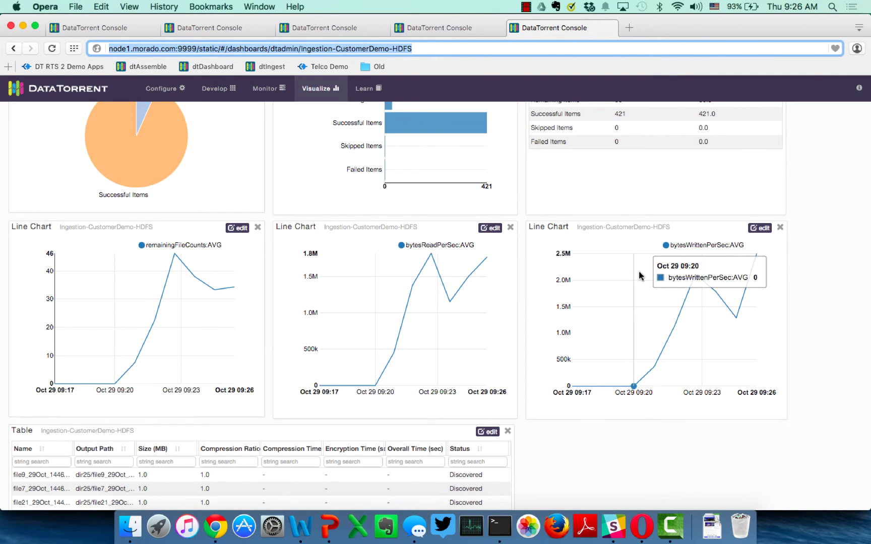
{"action": "scroll", "scroll_direction": "down", "scroll_amount": 3}
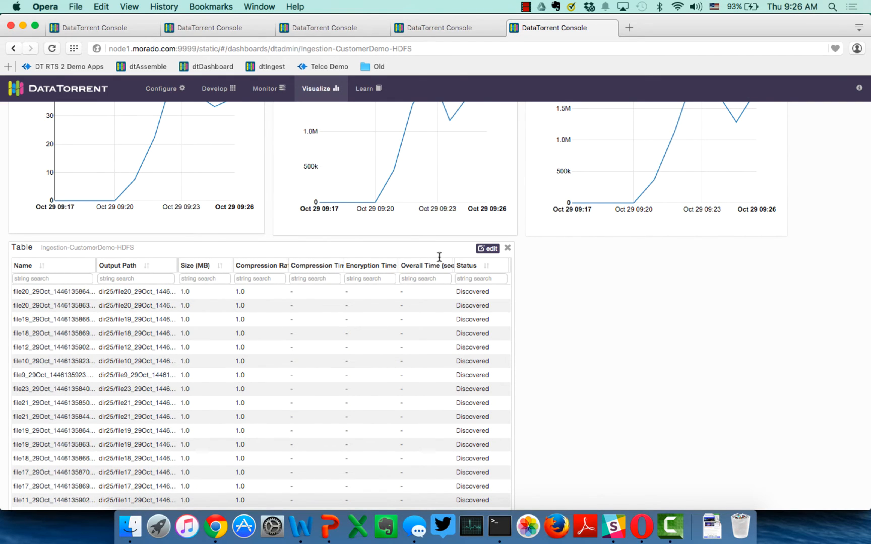
{"action": "mouse_move", "coordinate": [354, 281]}
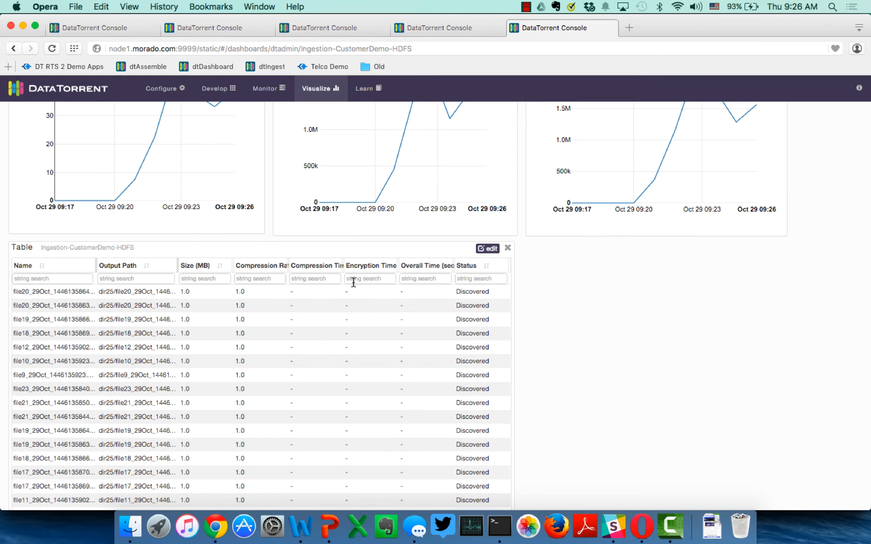
{"action": "mouse_move", "coordinate": [400, 280]}
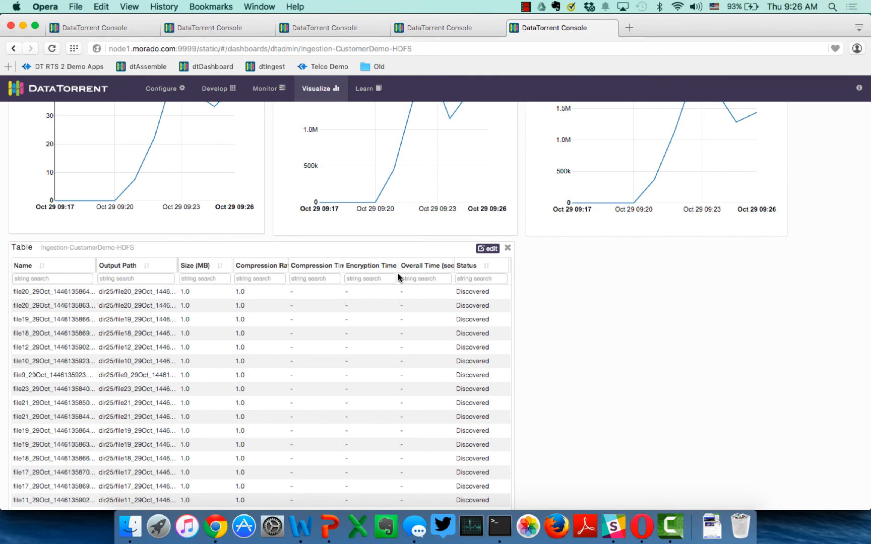
{"action": "scroll", "scroll_direction": "up", "scroll_amount": 3}
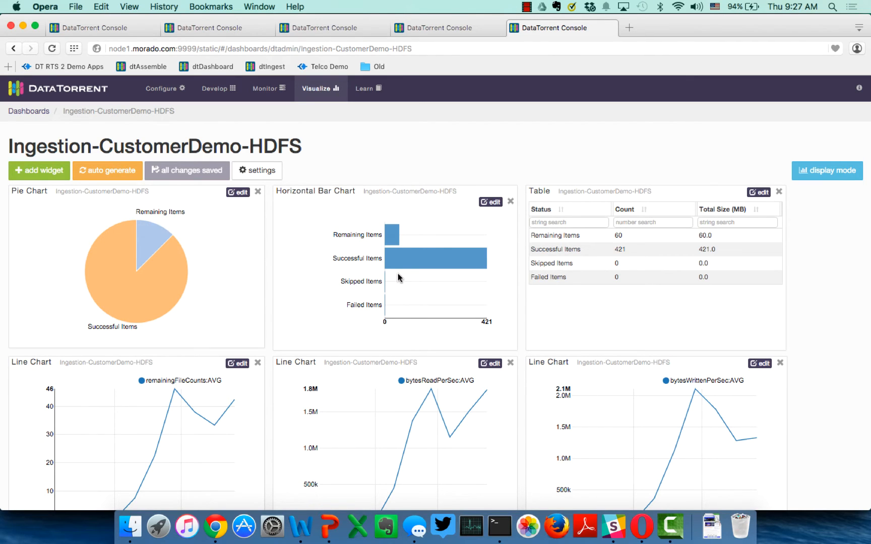
{"action": "mouse_move", "coordinate": [159, 233]}
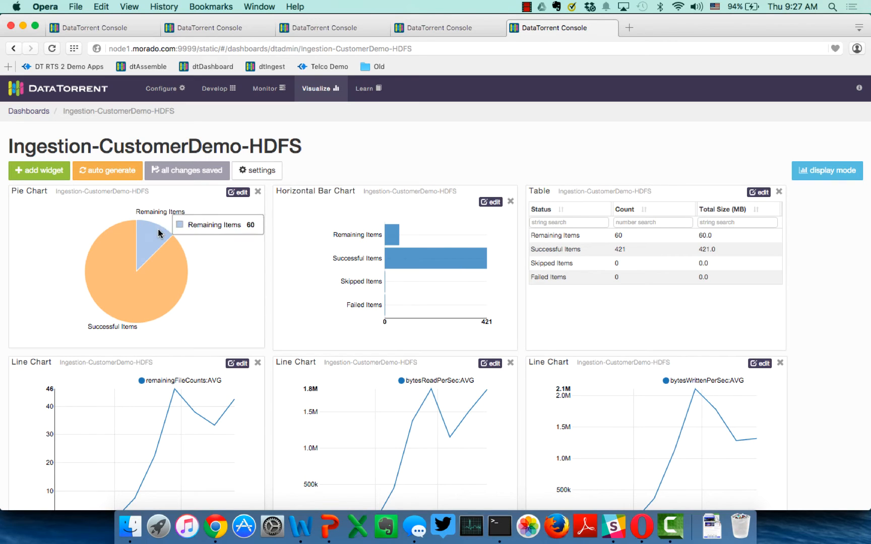
{"action": "mouse_move", "coordinate": [158, 240]}
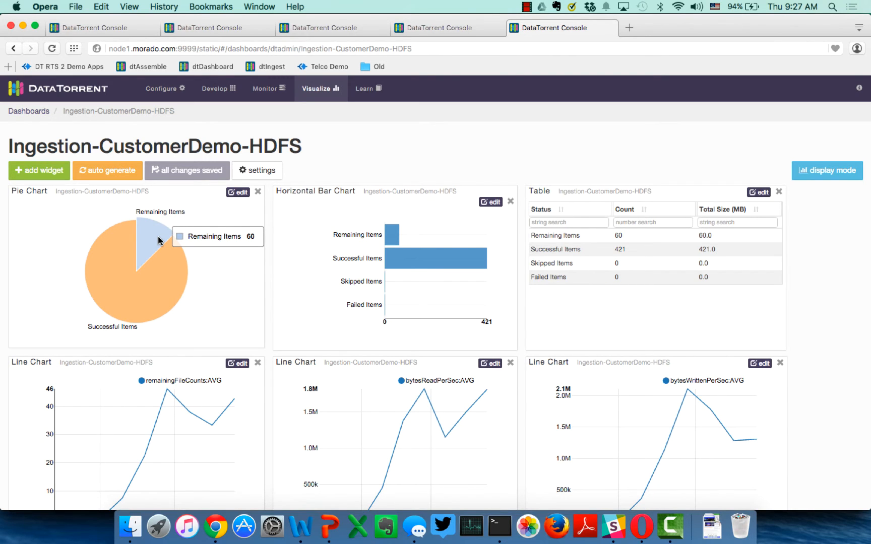
On the first tab, start a new launch using saved configuration kafka_to_hdfs.xml
{"action": "left_click", "coordinate": [100, 28]}
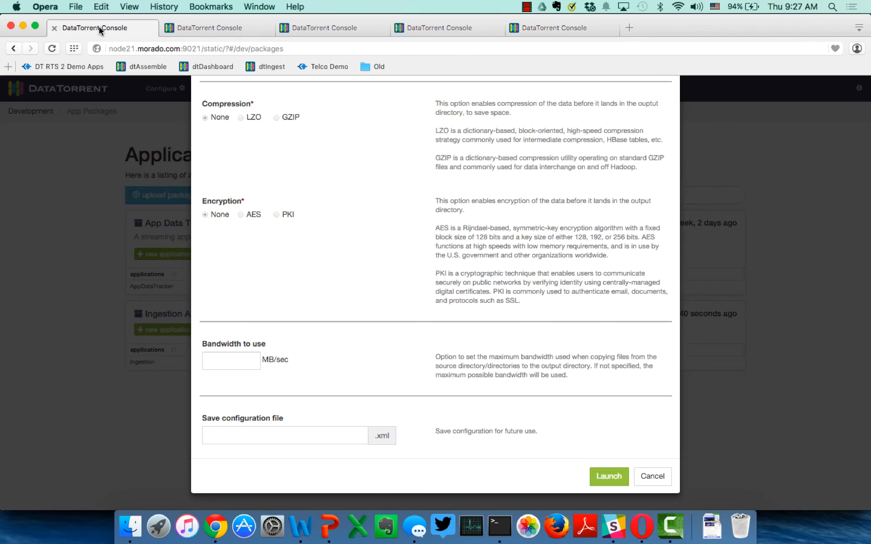
{"action": "scroll", "scroll_direction": "up", "scroll_amount": 3}
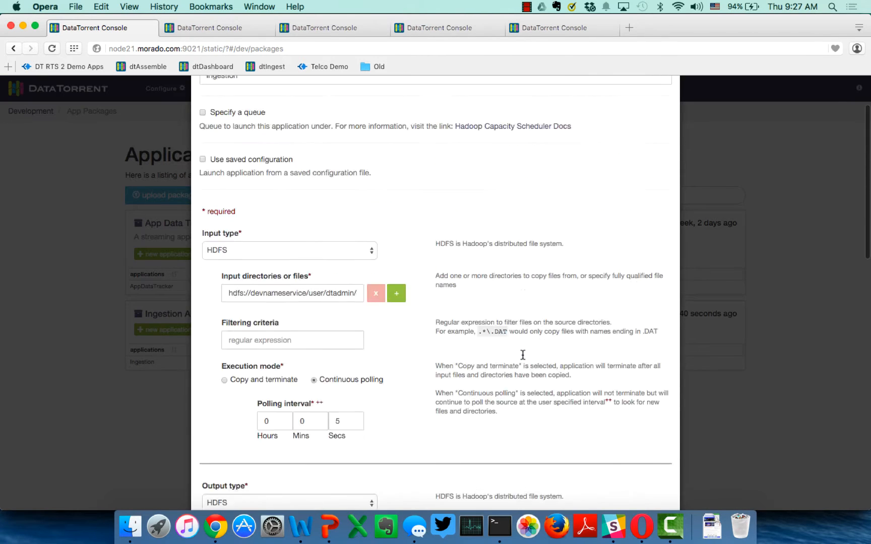
{"action": "scroll", "scroll_direction": "up", "scroll_amount": 3}
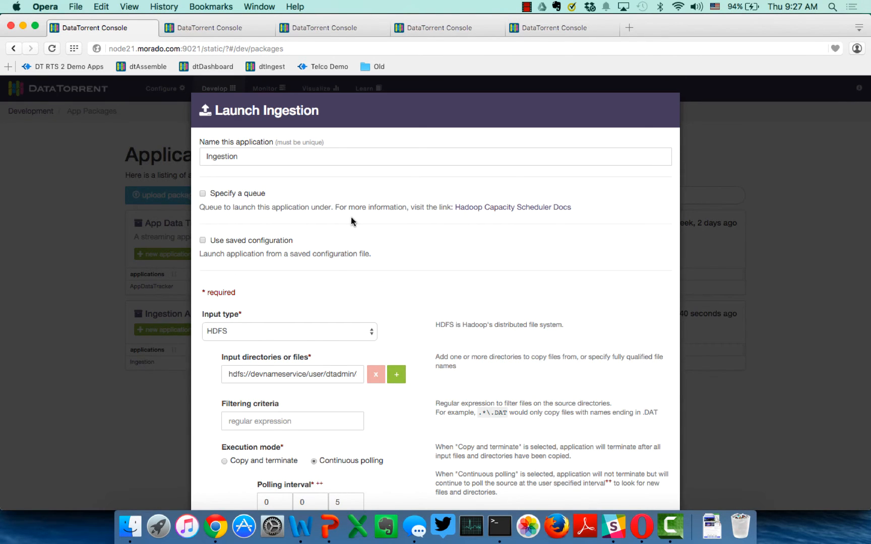
{"action": "left_click", "coordinate": [289, 331]}
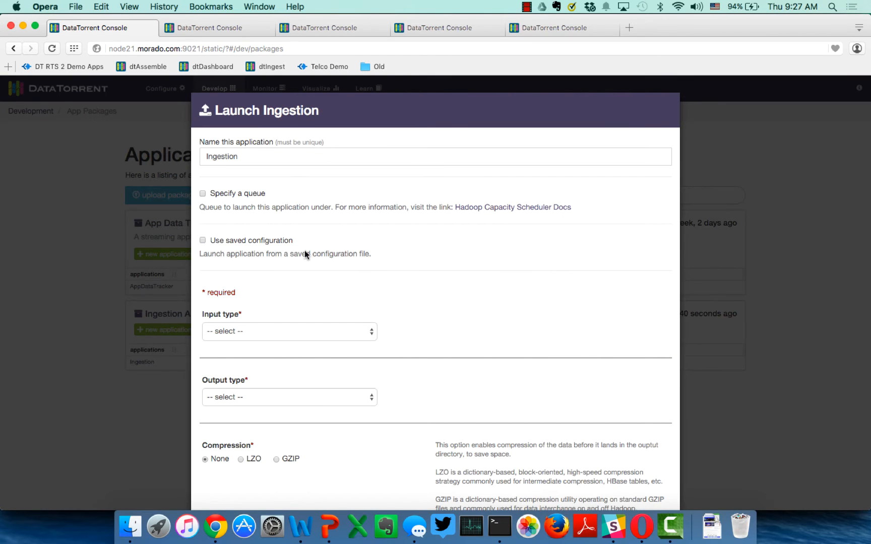
{"action": "left_click", "coordinate": [202, 240]}
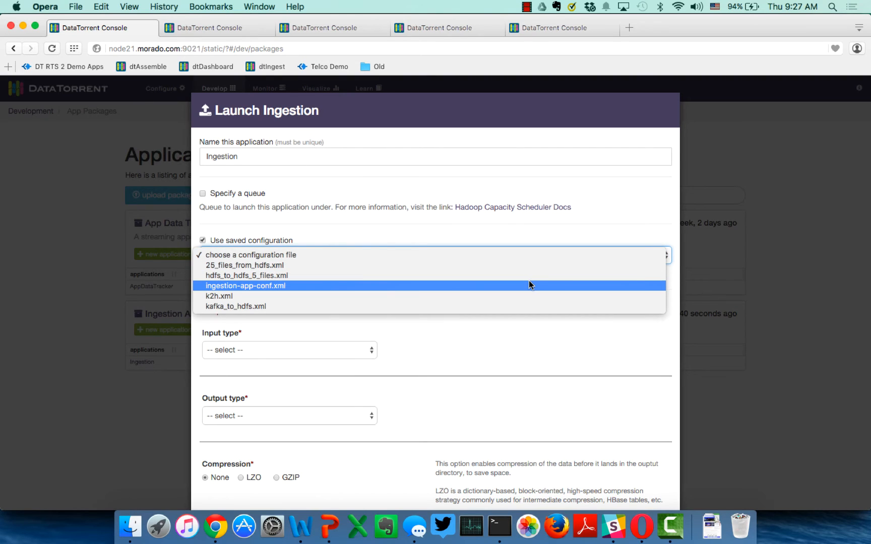
{"action": "mouse_move", "coordinate": [520, 296]}
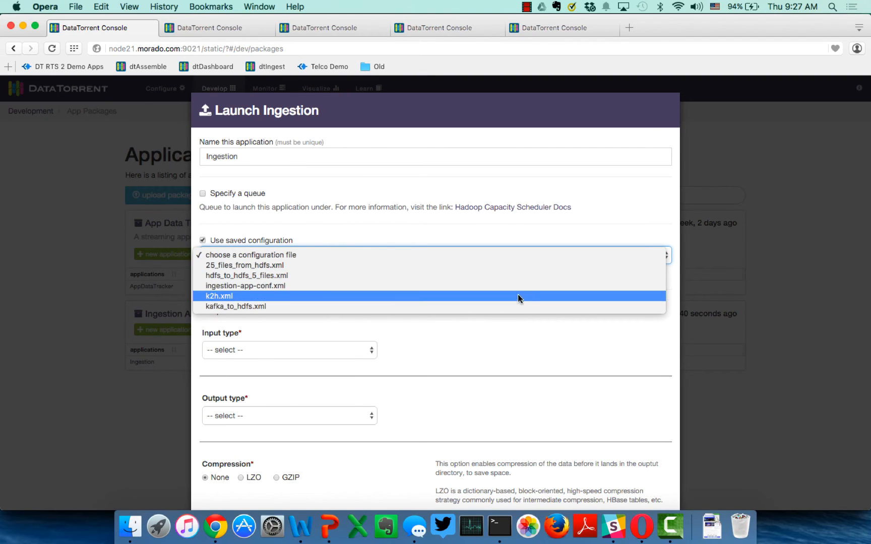
{"action": "left_click", "coordinate": [235, 307]}
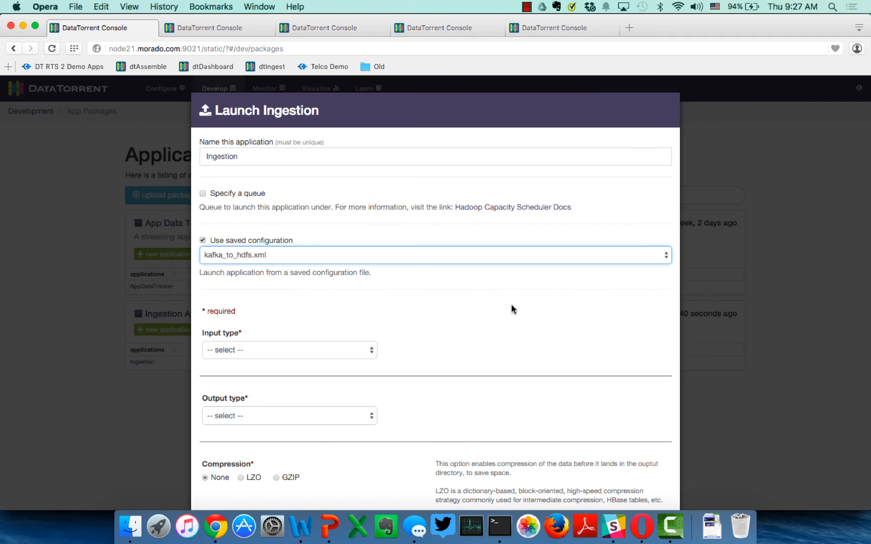
Load the Kafka settings and review topic kafka_hdfs_test_data, Latest offset, no compression or encryption
{"action": "left_click", "coordinate": [289, 350]}
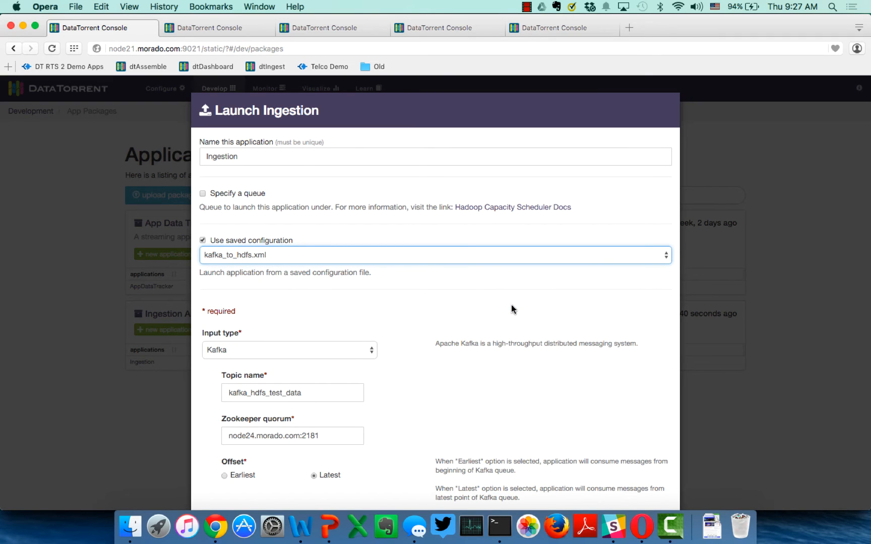
{"action": "scroll", "scroll_direction": "down", "scroll_amount": 3}
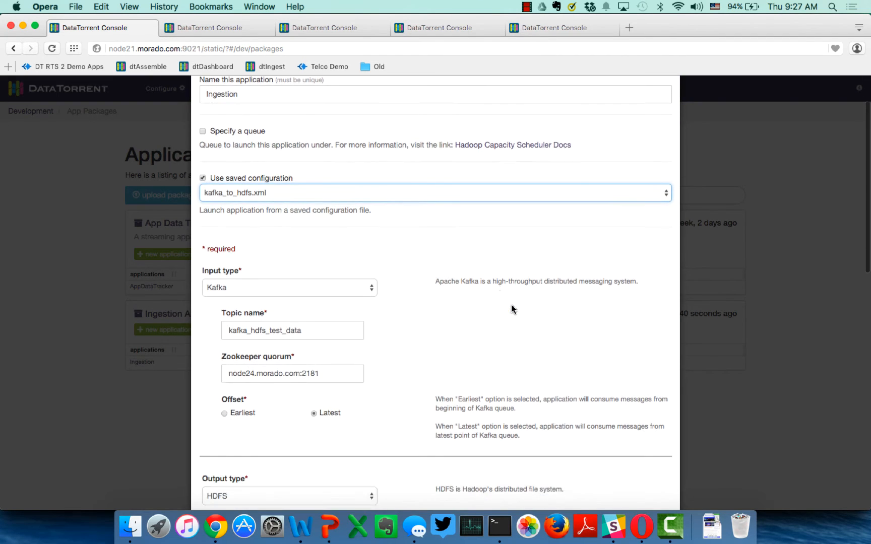
{"action": "scroll", "scroll_direction": "down", "scroll_amount": 3}
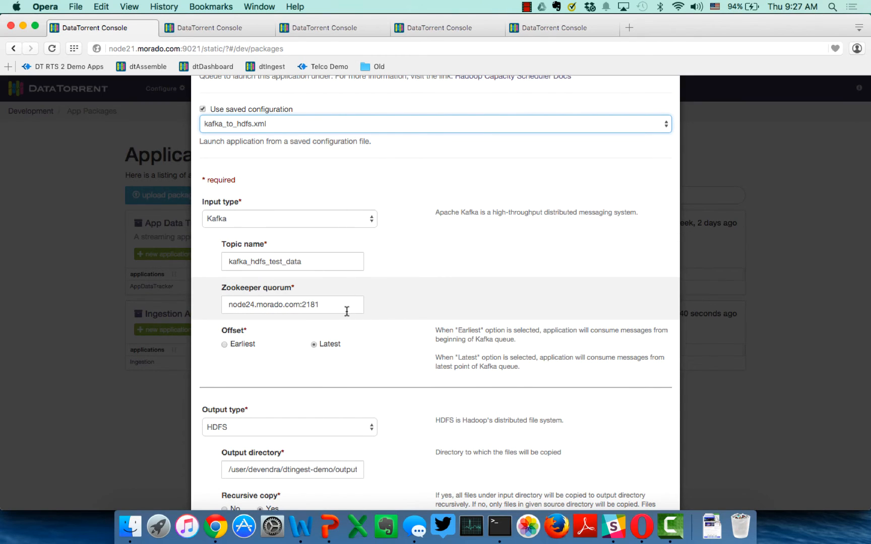
{"action": "scroll", "scroll_direction": "down", "scroll_amount": 3}
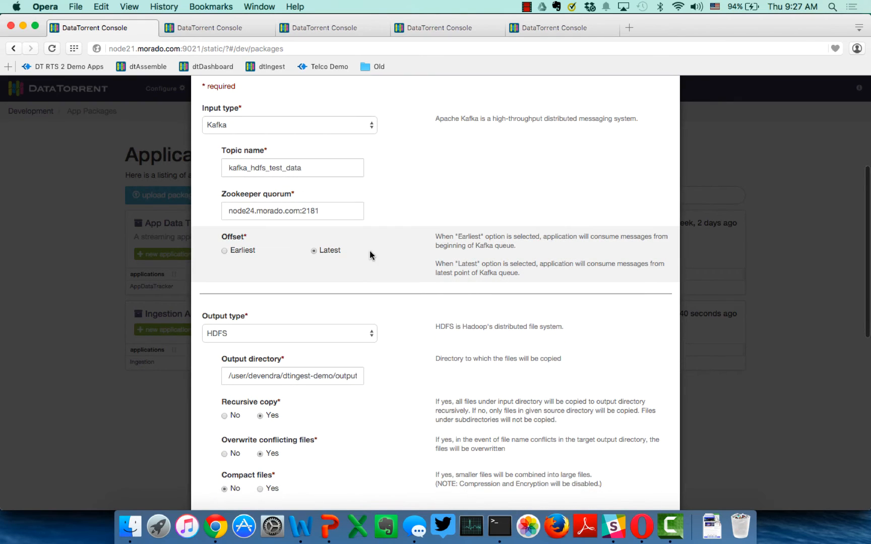
{"action": "mouse_move", "coordinate": [365, 256]}
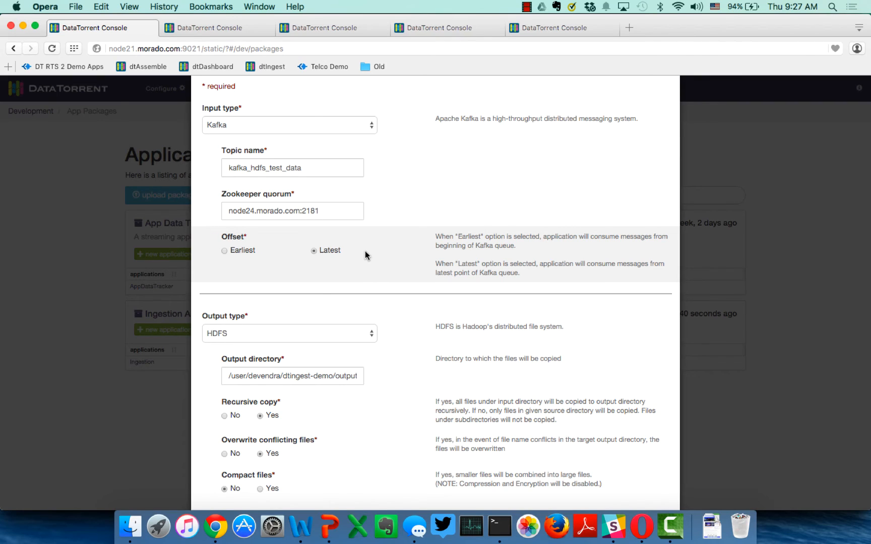
{"action": "mouse_move", "coordinate": [405, 258]}
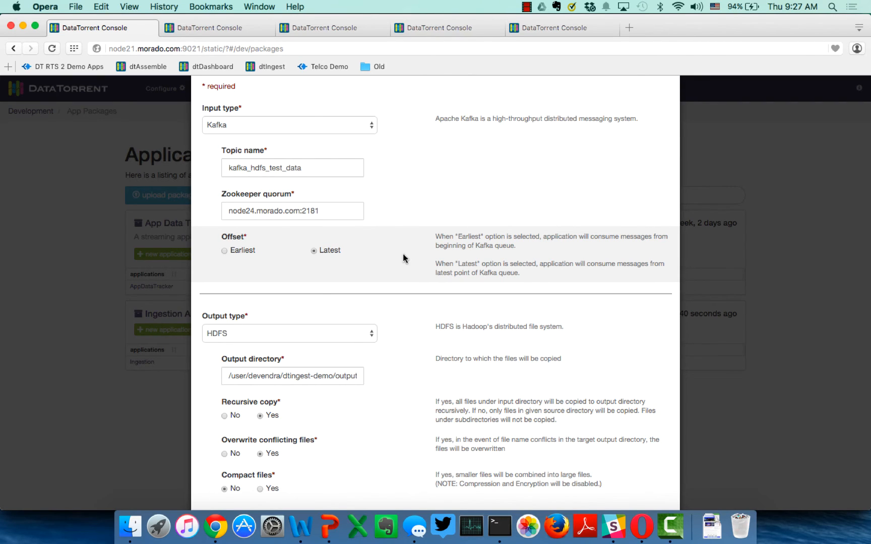
{"action": "scroll", "scroll_direction": "down", "scroll_amount": 3}
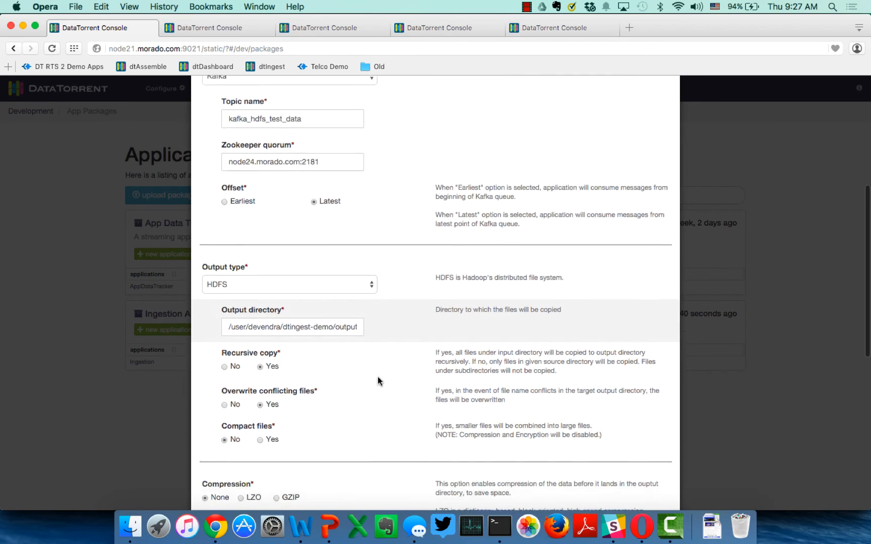
{"action": "scroll", "scroll_direction": "down", "scroll_amount": 3}
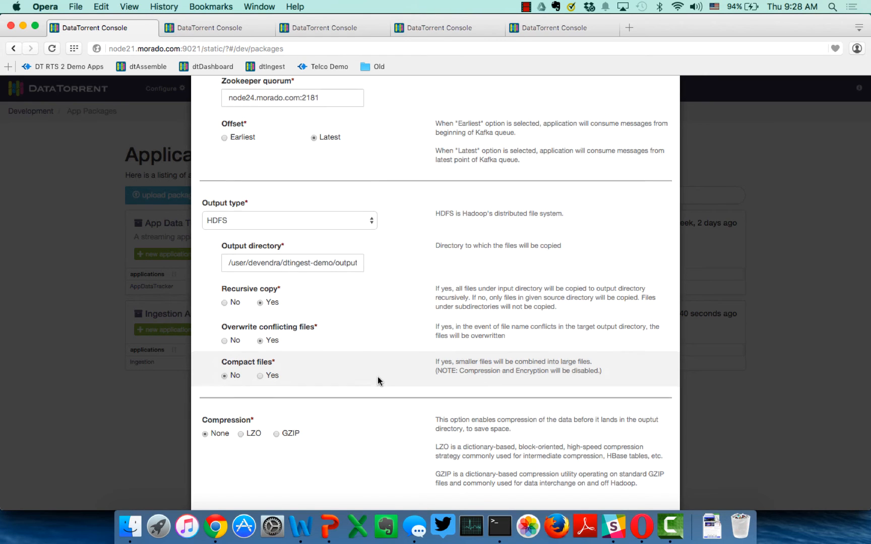
{"action": "scroll", "scroll_direction": "down", "scroll_amount": 3}
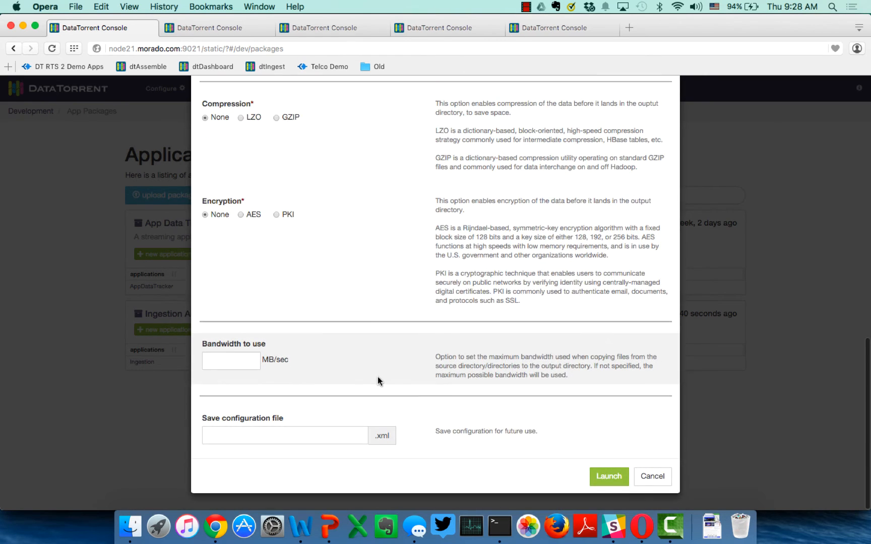
{"action": "mouse_move", "coordinate": [443, 331]}
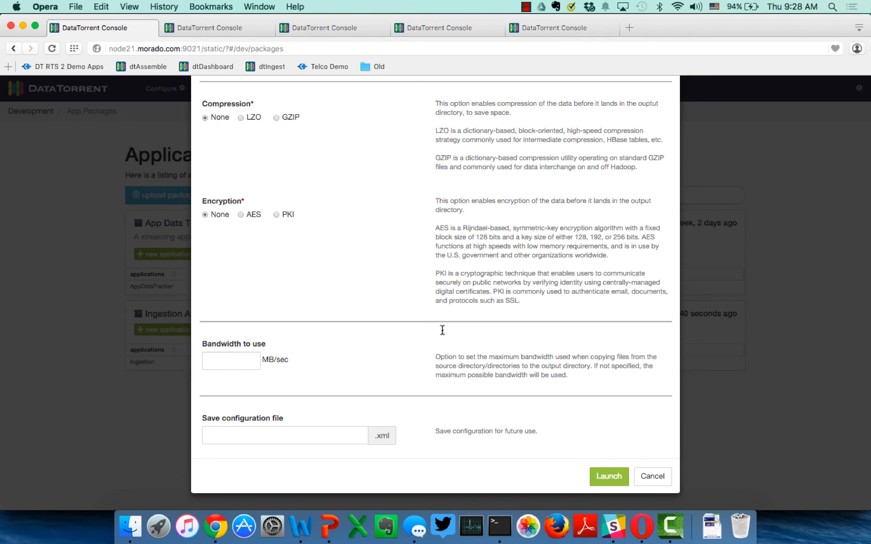
Launch the Ingestion-CustomerDemo-Kafka app and switch to the terminal to send data
{"action": "left_click", "coordinate": [652, 476]}
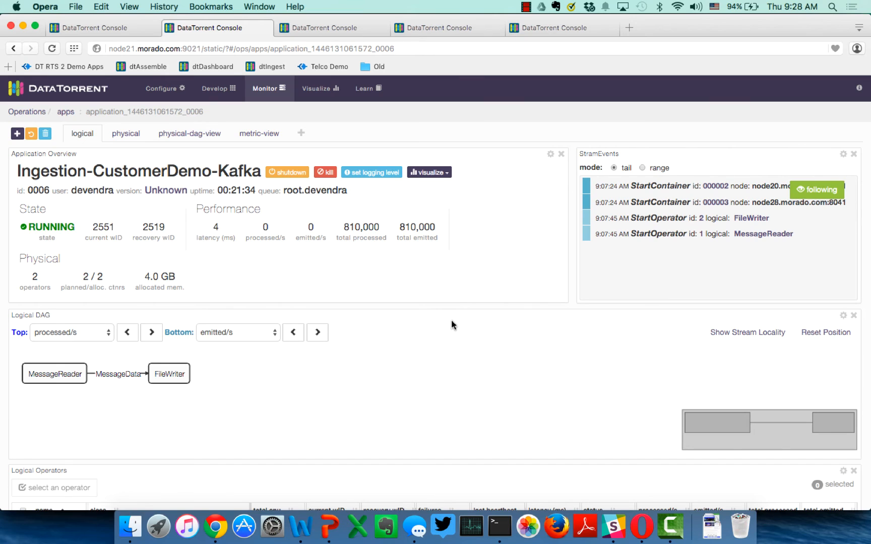
{"action": "mouse_move", "coordinate": [71, 402]}
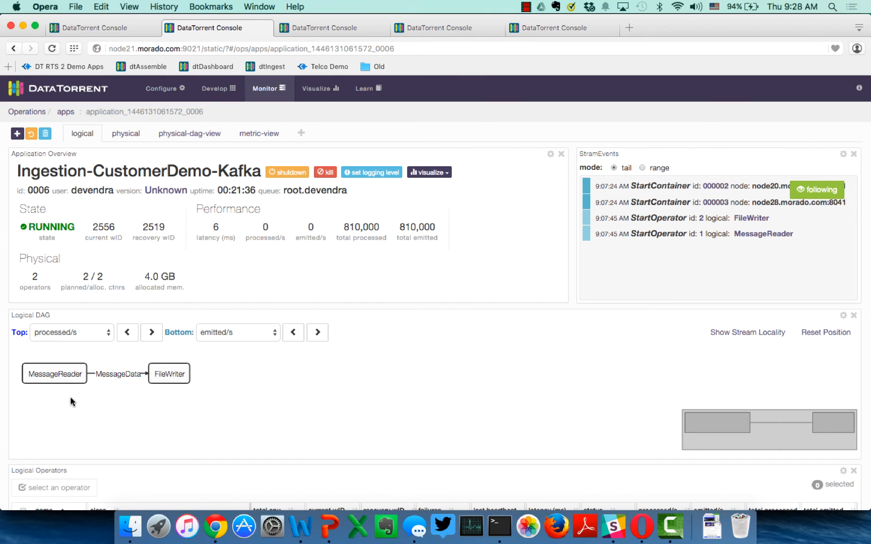
{"action": "mouse_move", "coordinate": [18, 363]}
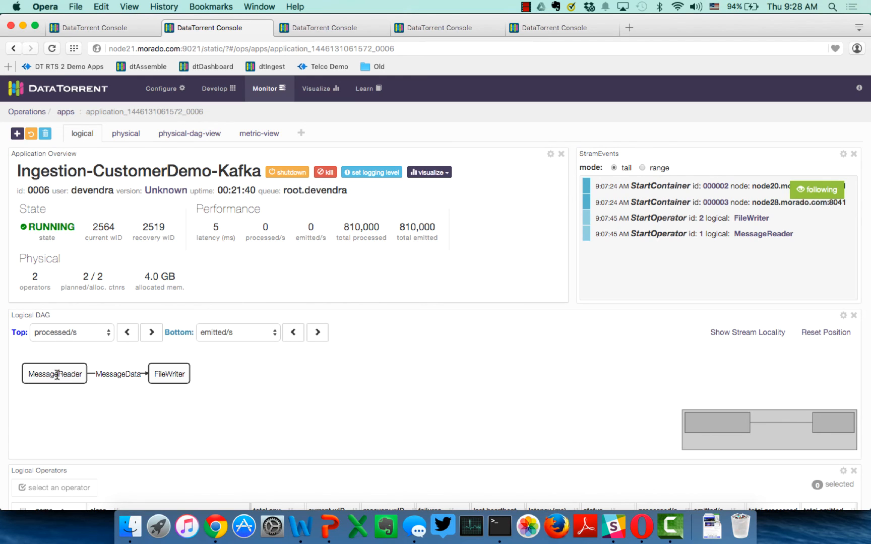
{"action": "mouse_move", "coordinate": [160, 370]}
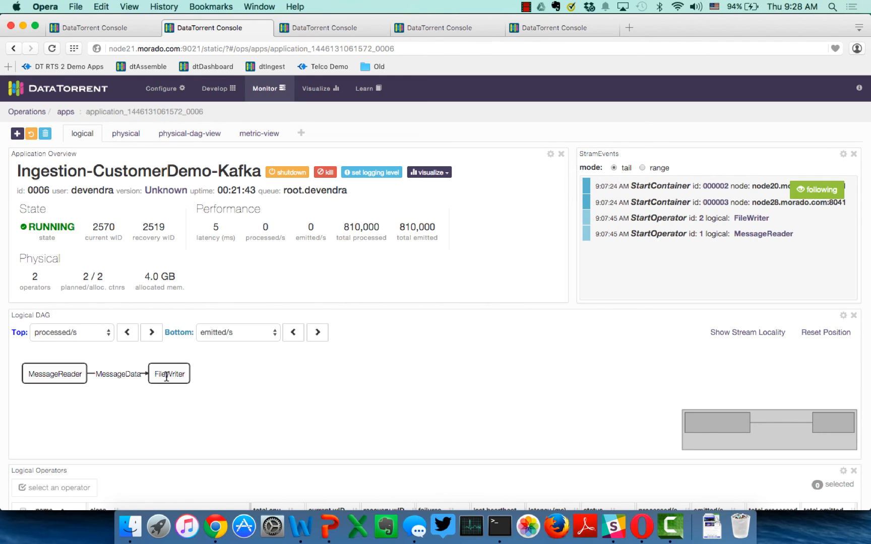
{"action": "mouse_move", "coordinate": [175, 356]}
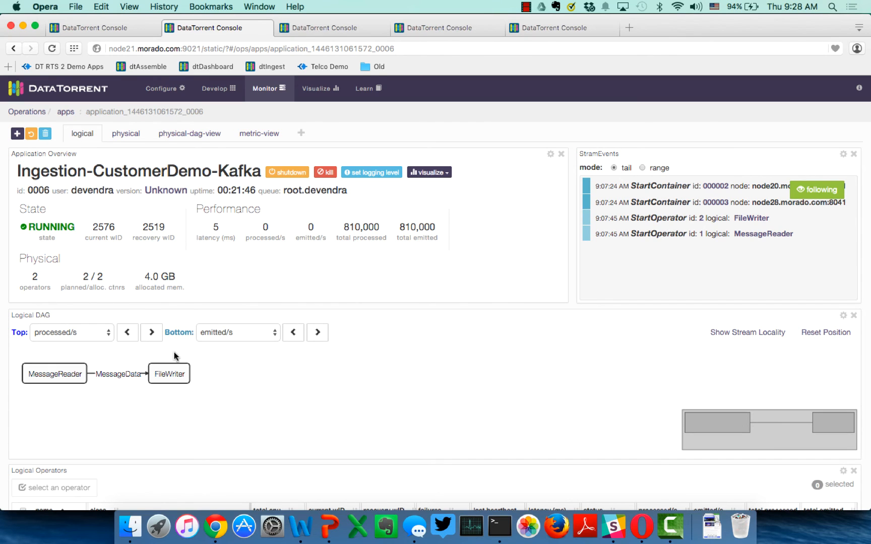
{"action": "mouse_move", "coordinate": [492, 488]}
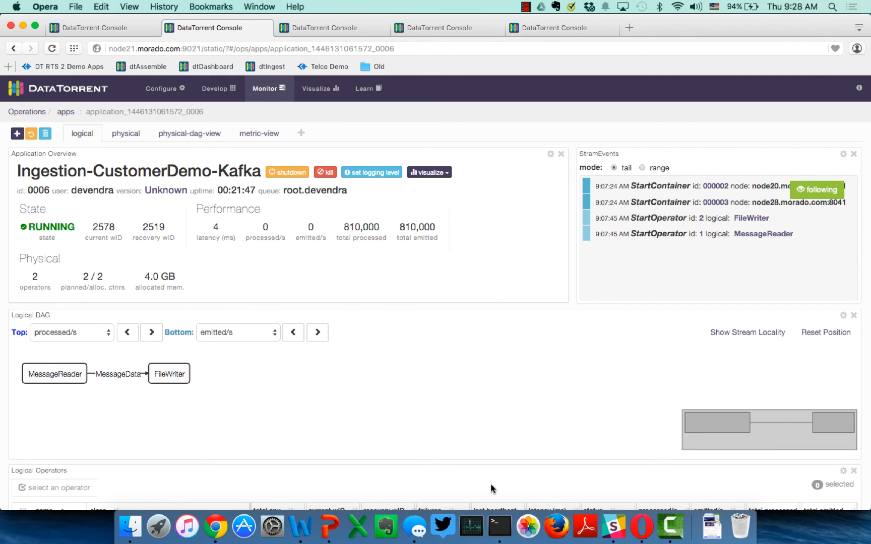
{"action": "mouse_move", "coordinate": [499, 525]}
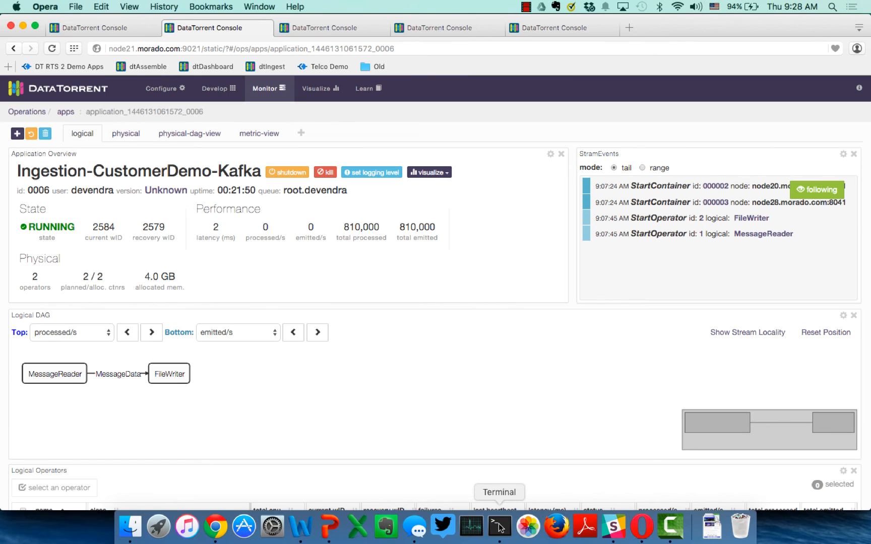
{"action": "left_click", "coordinate": [499, 526]}
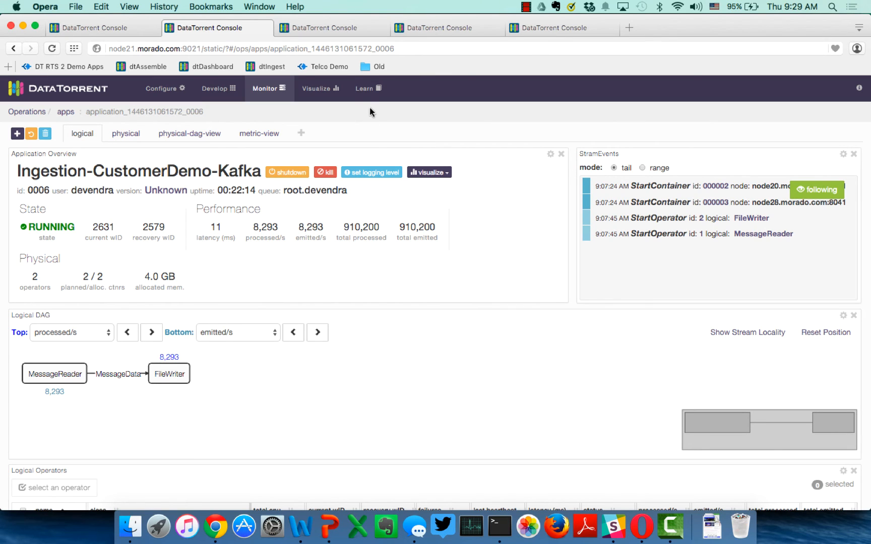
Reload the dashboard tab to show input bytes, output bytes and messages-per-second charts
{"action": "left_click", "coordinate": [331, 28]}
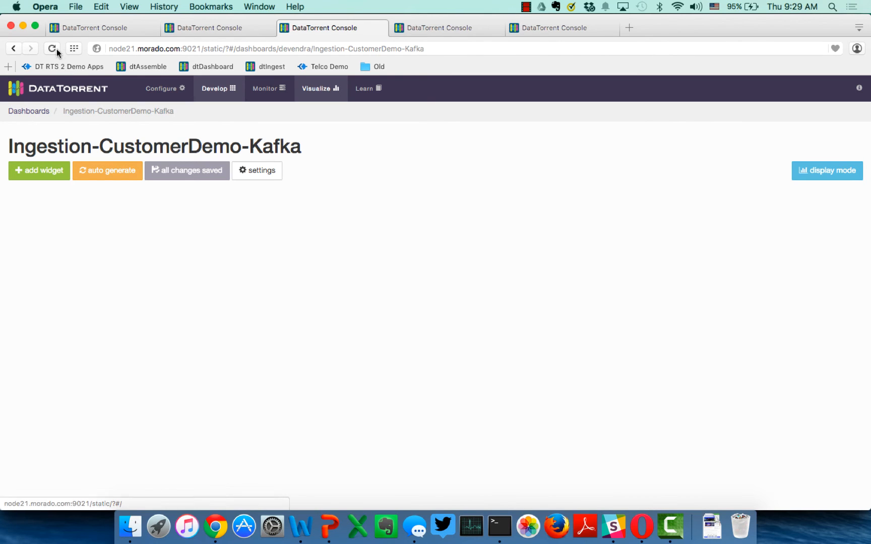
{"action": "left_click", "coordinate": [52, 48]}
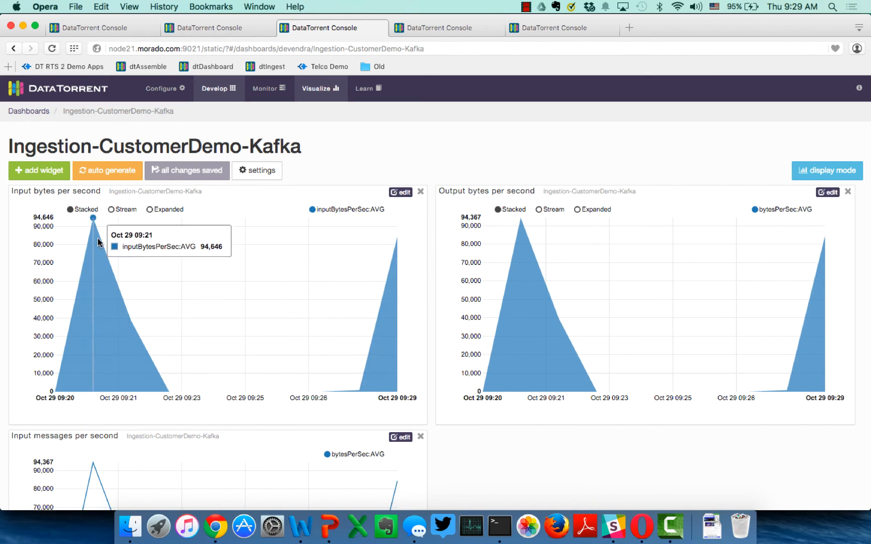
{"action": "mouse_move", "coordinate": [240, 396]}
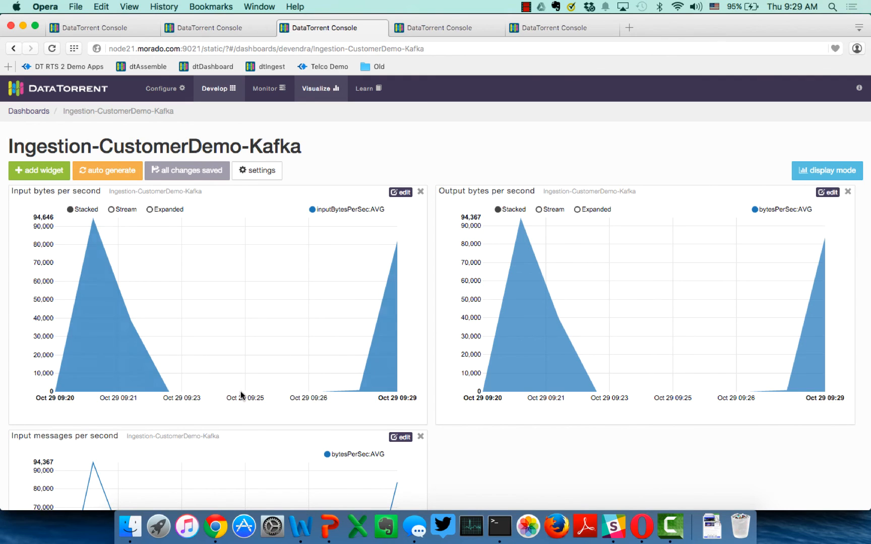
{"action": "mouse_move", "coordinate": [207, 391]}
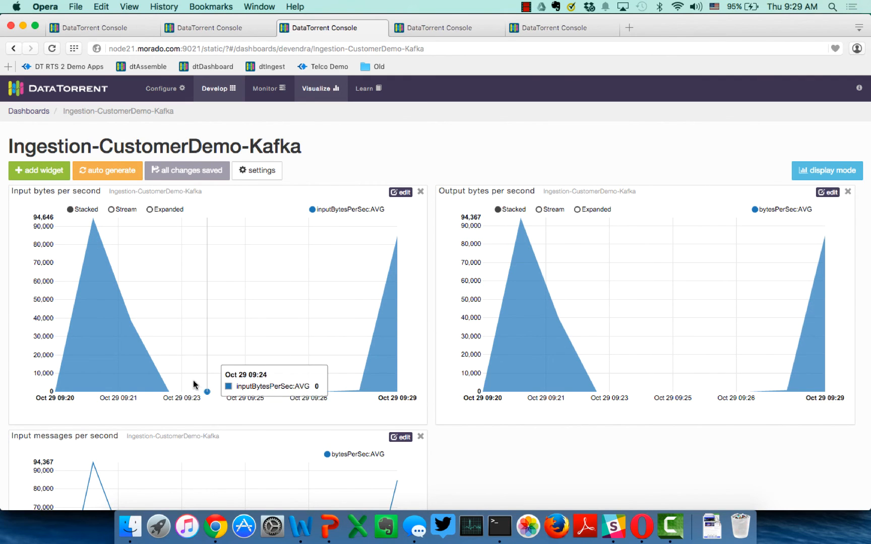
{"action": "mouse_move", "coordinate": [367, 392]}
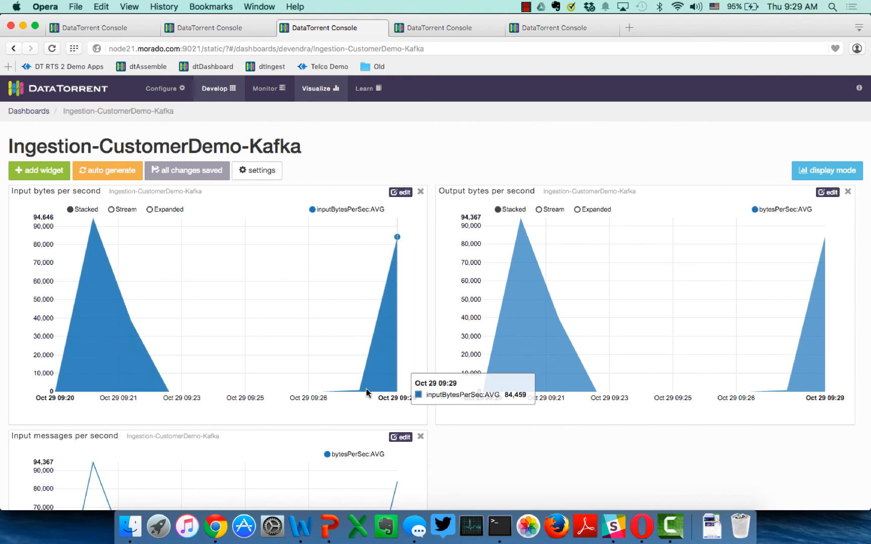
{"action": "mouse_move", "coordinate": [360, 394]}
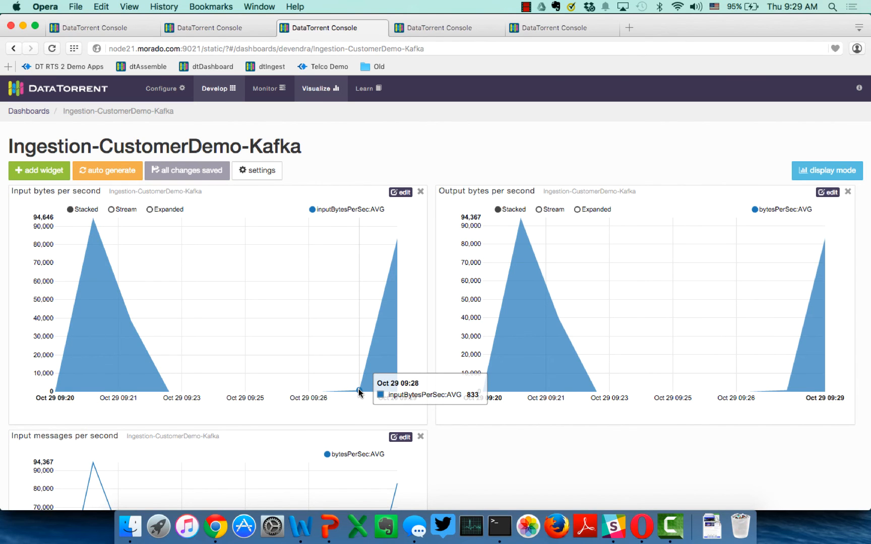
{"action": "mouse_move", "coordinate": [396, 251]}
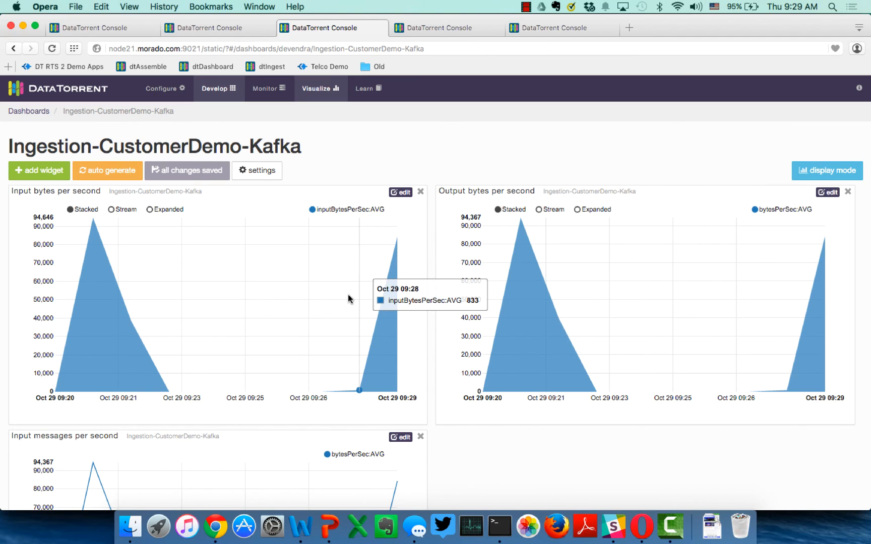
{"action": "scroll", "scroll_direction": "up", "scroll_amount": 3}
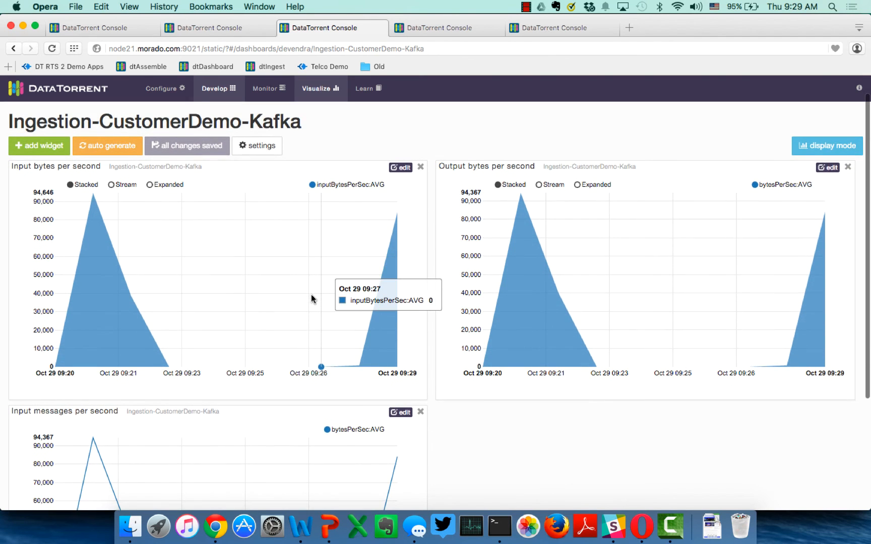
{"action": "mouse_move", "coordinate": [355, 205]}
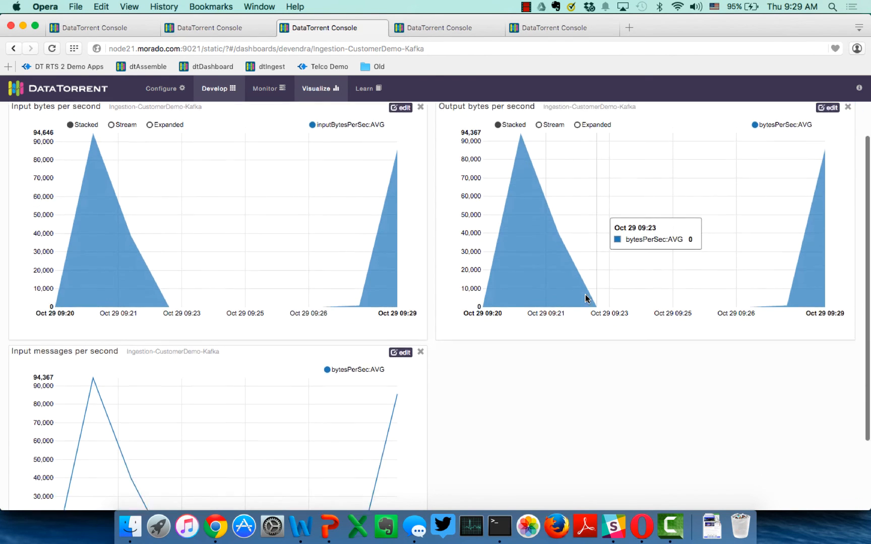
{"action": "scroll", "scroll_direction": "down", "scroll_amount": 3}
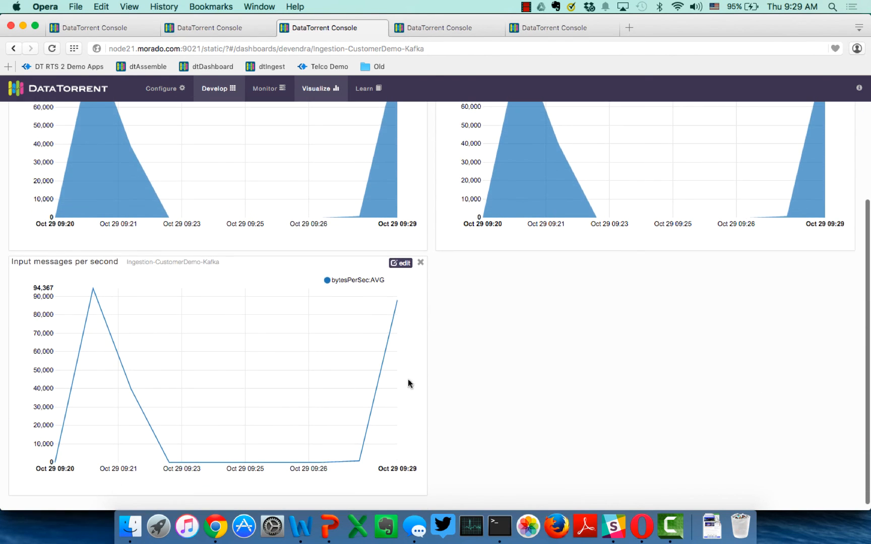
{"action": "mouse_move", "coordinate": [498, 525]}
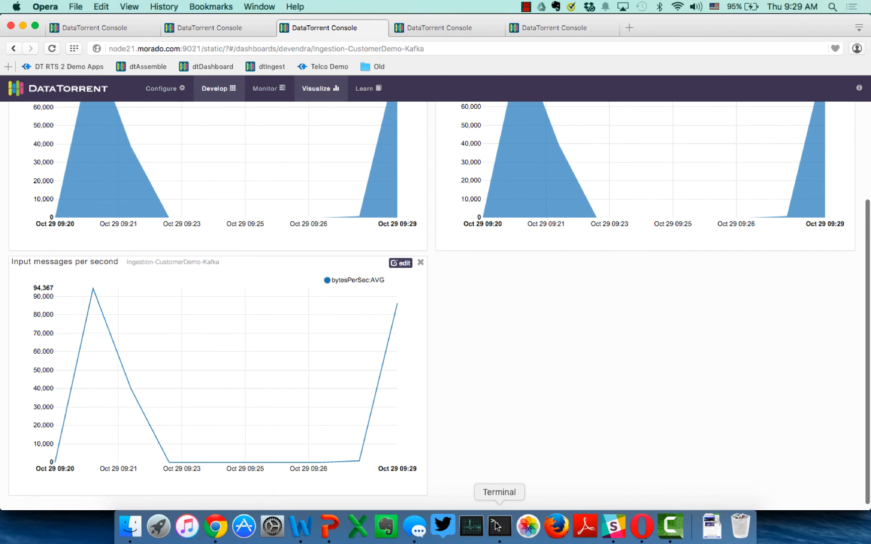
Check the terminal, then return to the running application's overview
{"action": "left_click", "coordinate": [498, 525]}
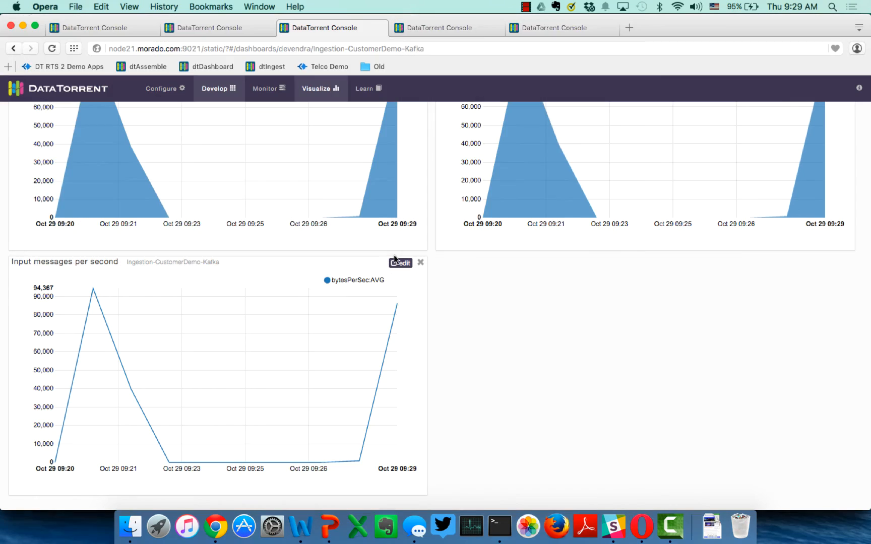
{"action": "scroll", "scroll_direction": "up", "scroll_amount": 3}
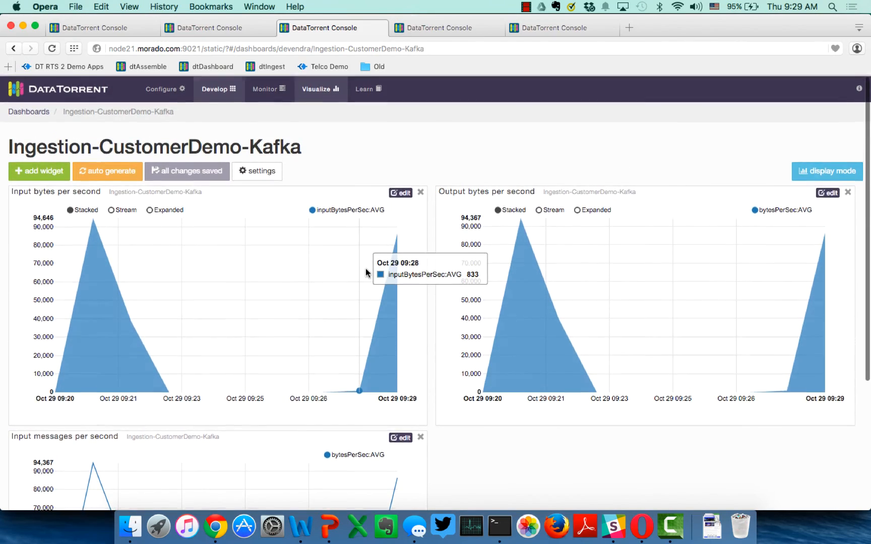
{"action": "left_click", "coordinate": [217, 28]}
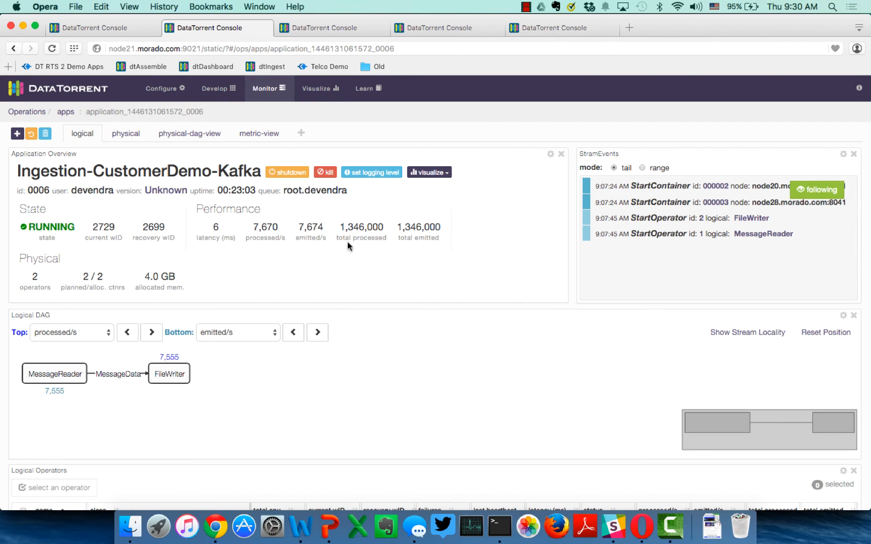
Go back to the App Packages list showing the Ingestion Application package
{"action": "left_click", "coordinate": [218, 89]}
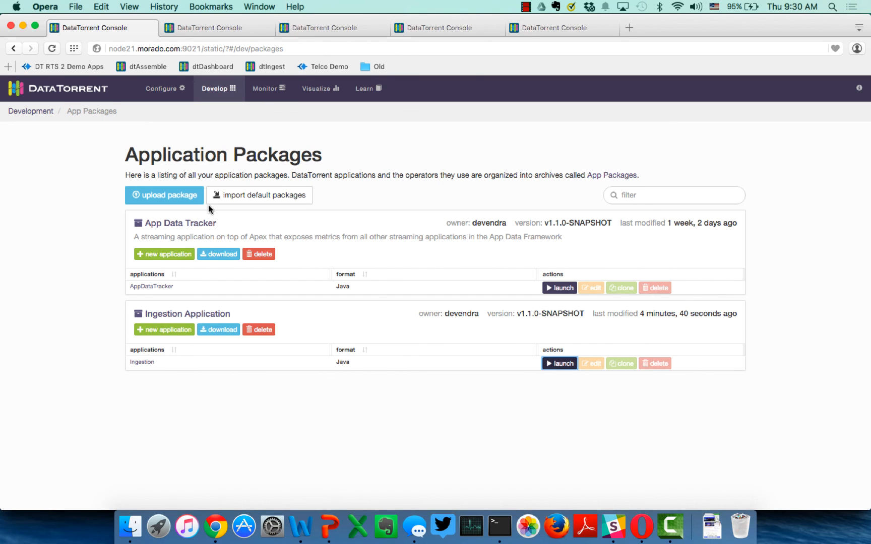